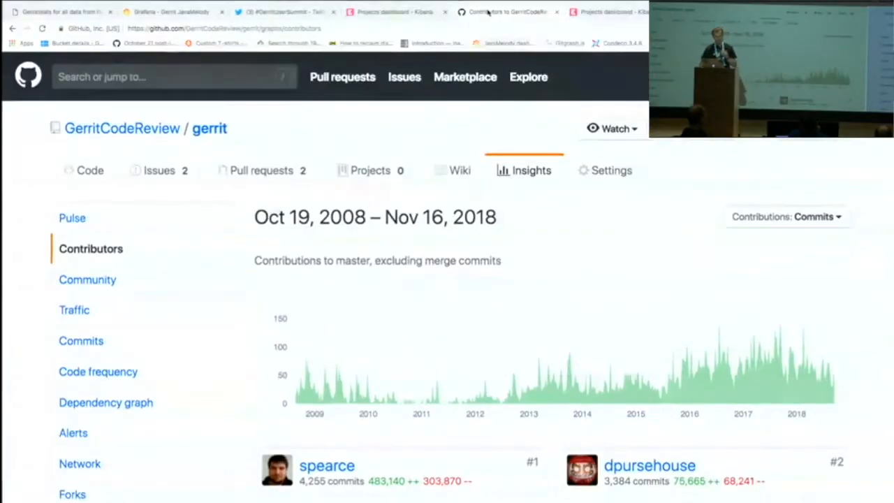
mouse_move(122, 129)
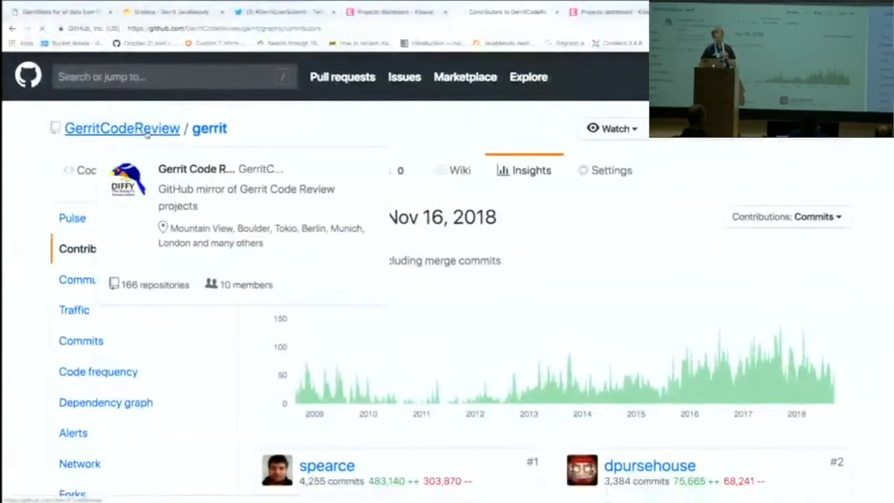
Step: Navigate from the gerrit contributor graphs to the GerritCodeReview organization page
left_click(121, 129)
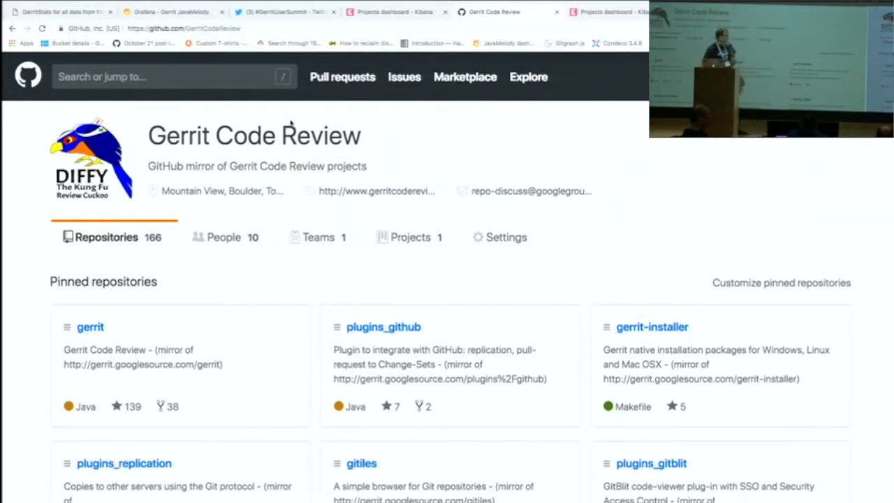
Step: Open the pinned gerrit repository card to reach its main code page with 35,131 commits
scroll("down", 3)
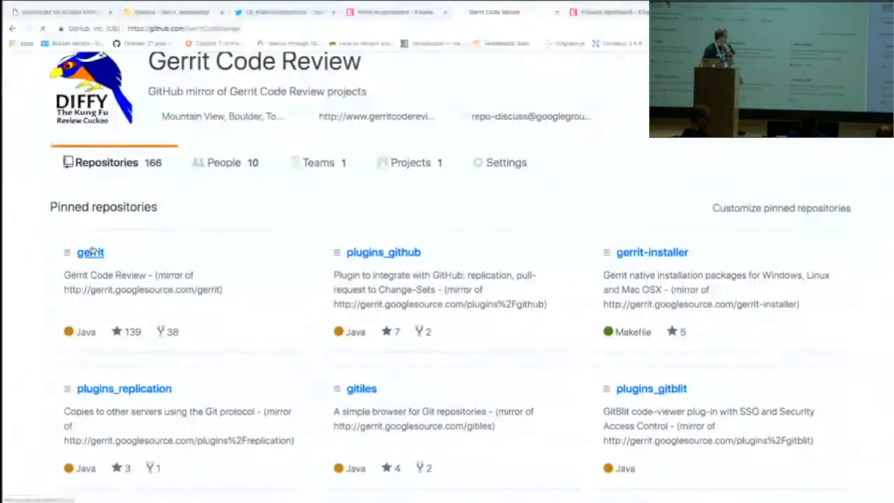
left_click(89, 251)
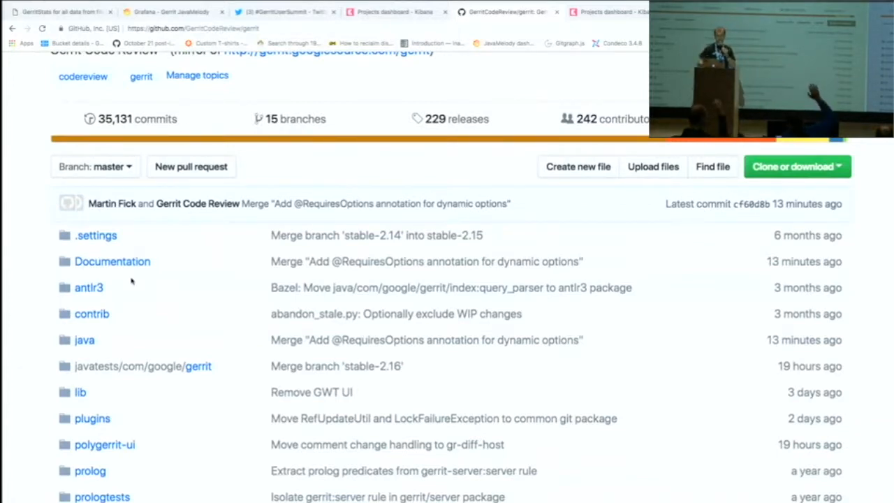
scroll("up", 3)
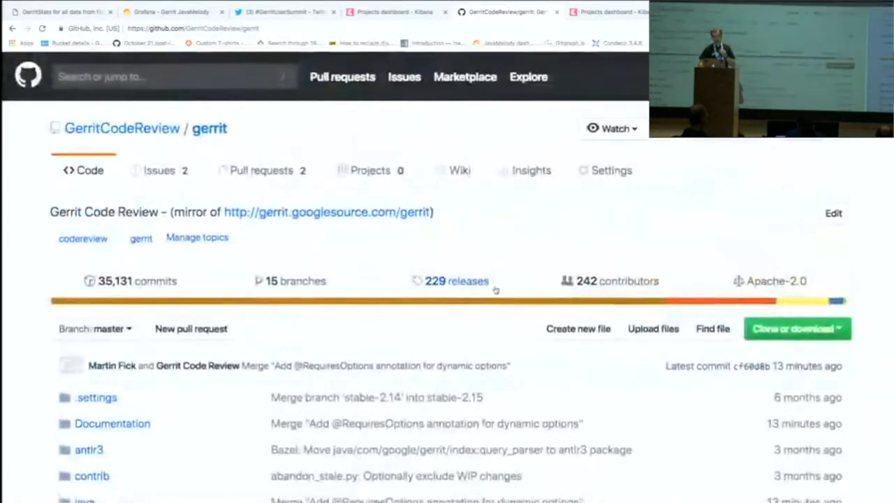
Step: Show the gerrit repository's Insights contributors graph of commits to master, 2008–2018
left_click(531, 170)
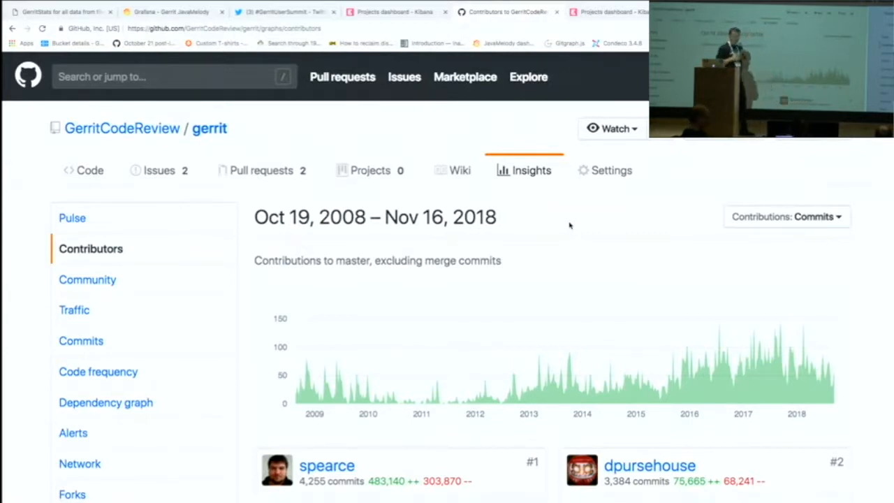
mouse_move(584, 297)
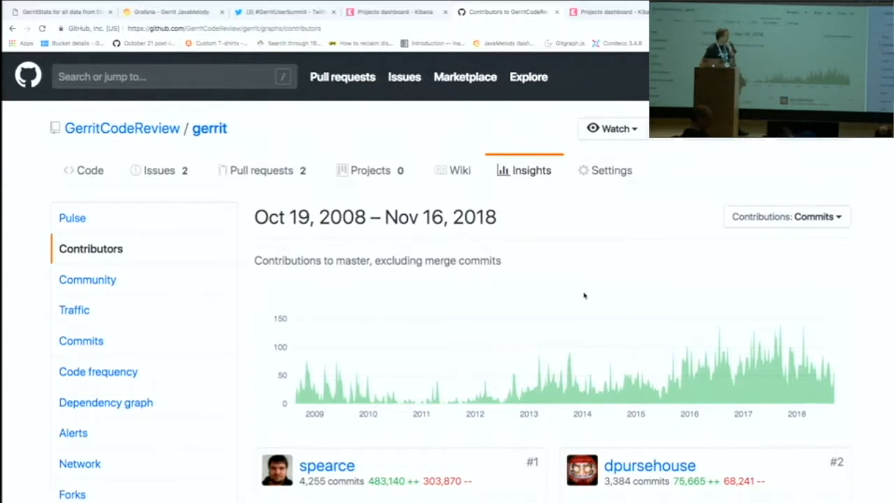
scroll("down", 3)
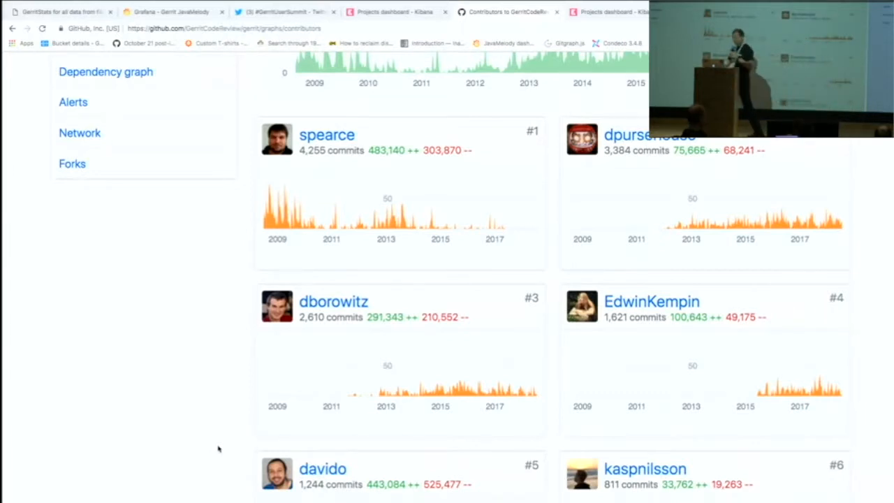
scroll("up", 3)
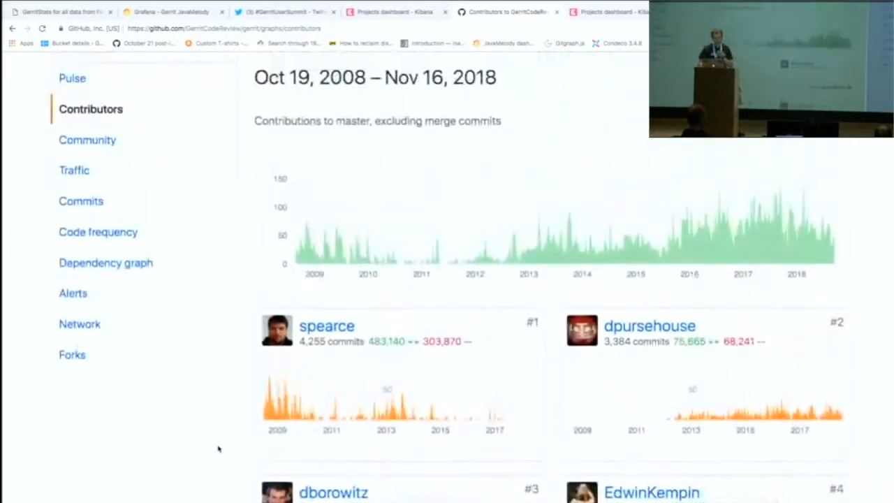
scroll("up", 3)
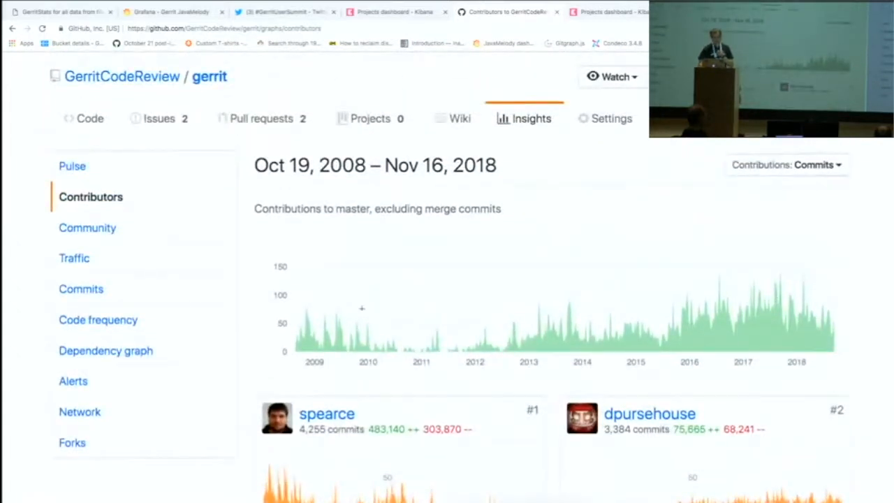
mouse_move(383, 226)
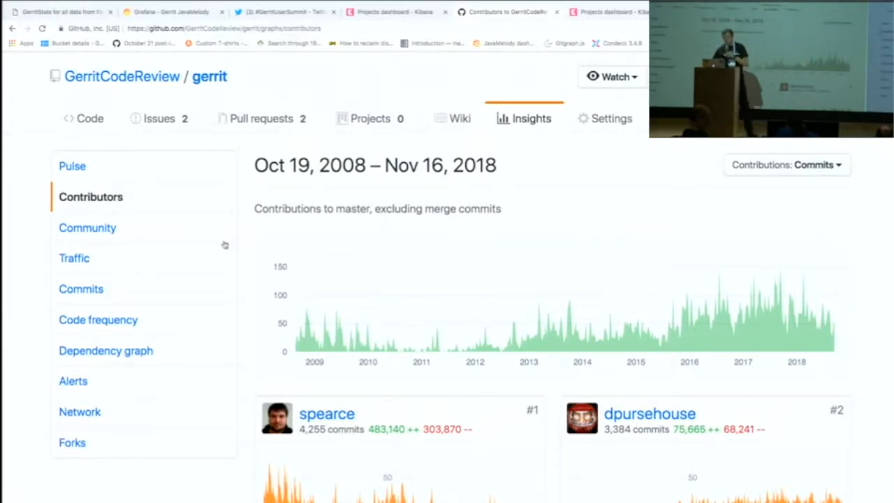
Step: Review the gerrit Community profile checklist: description, README and license met, others missing
left_click(87, 228)
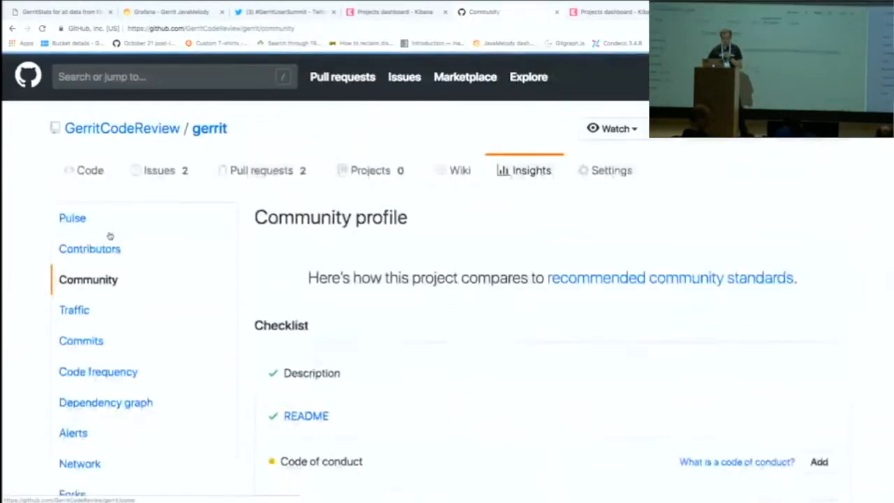
scroll("down", 3)
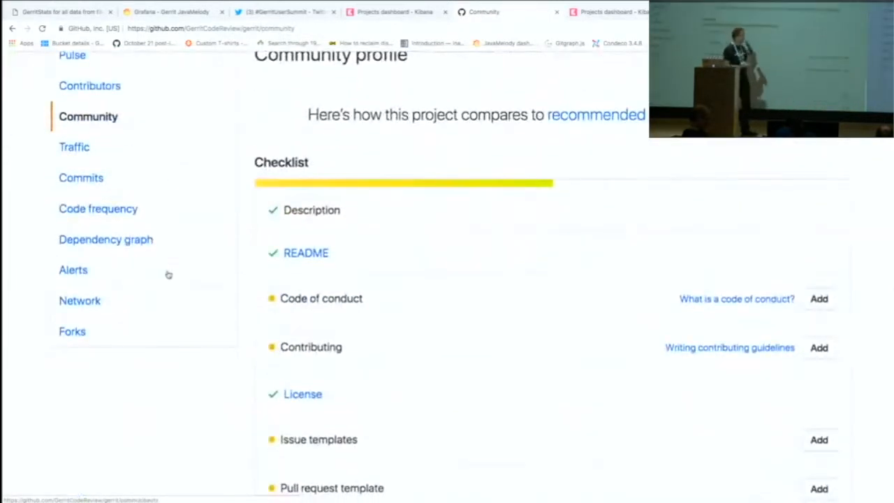
scroll("down", 3)
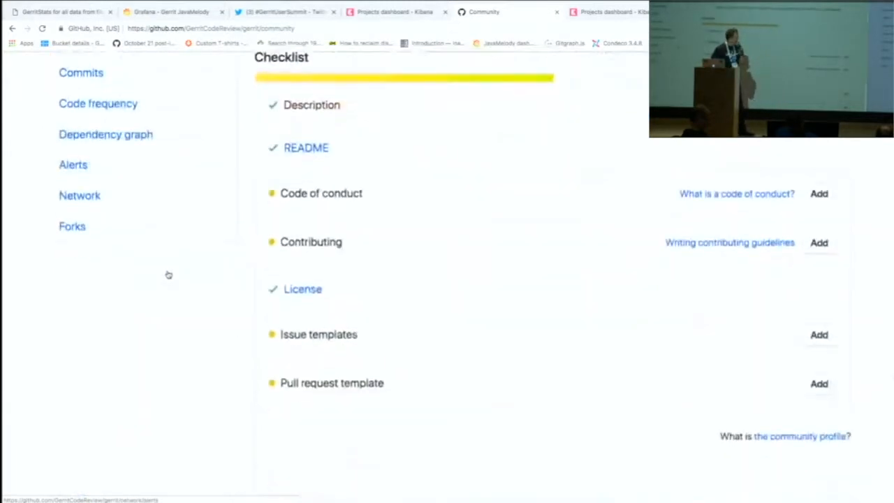
scroll("up", 3)
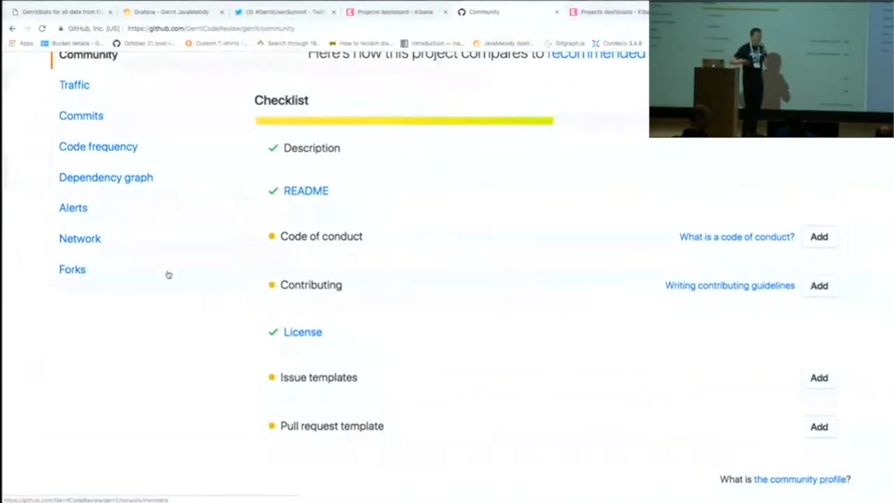
Step: View the Code frequency chart, return to the GerritCodeReview organization, and reopen the gerrit repository
left_click(98, 147)
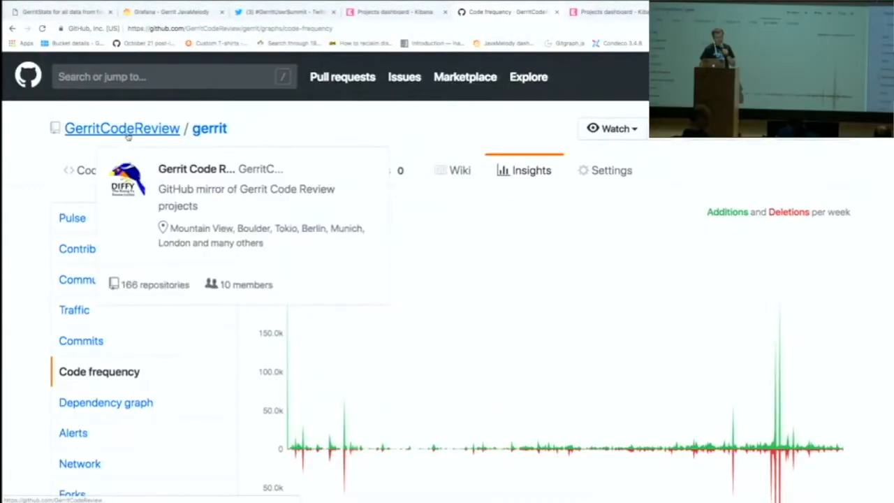
left_click(122, 129)
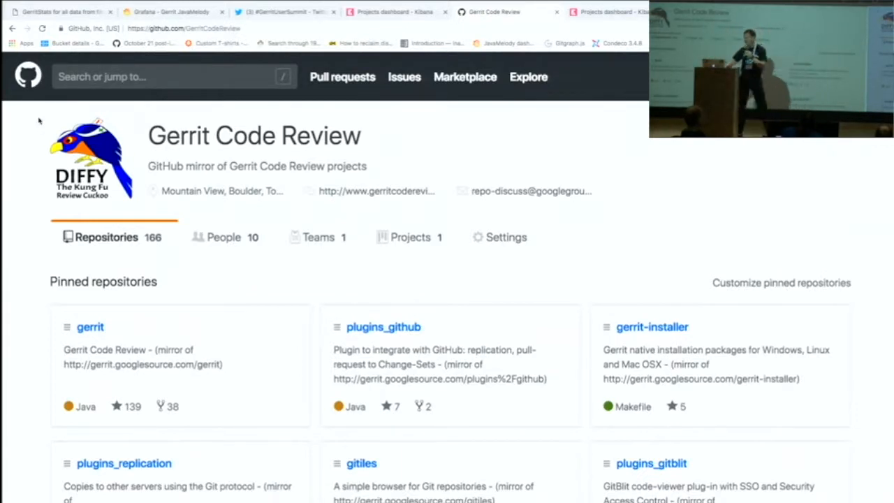
left_click(89, 326)
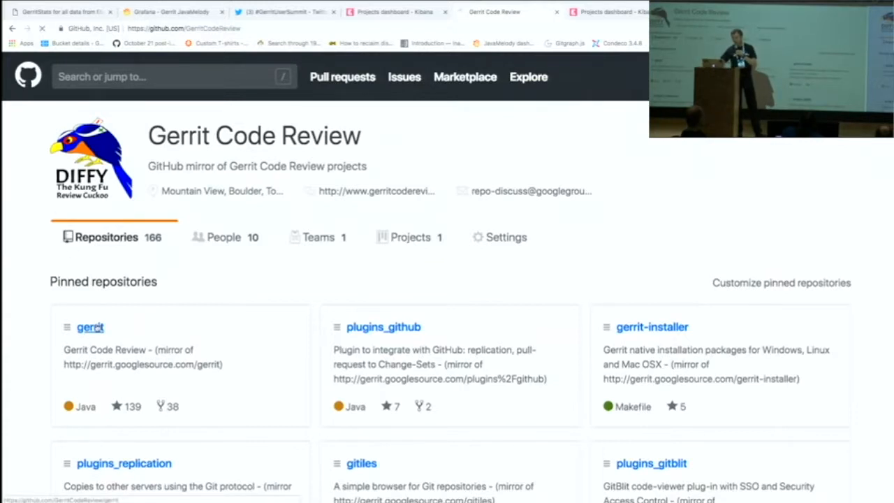
left_click(89, 326)
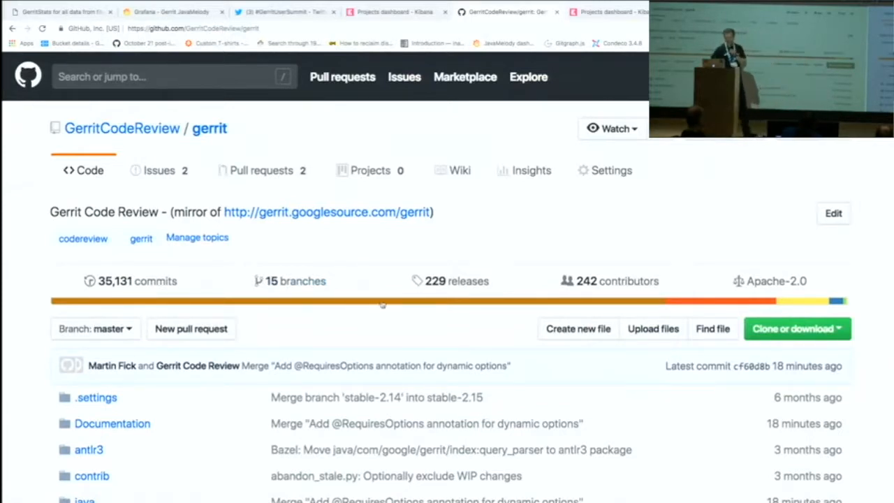
Step: Show the gerrit contributors insights chart with spearce ranked first
left_click(531, 170)
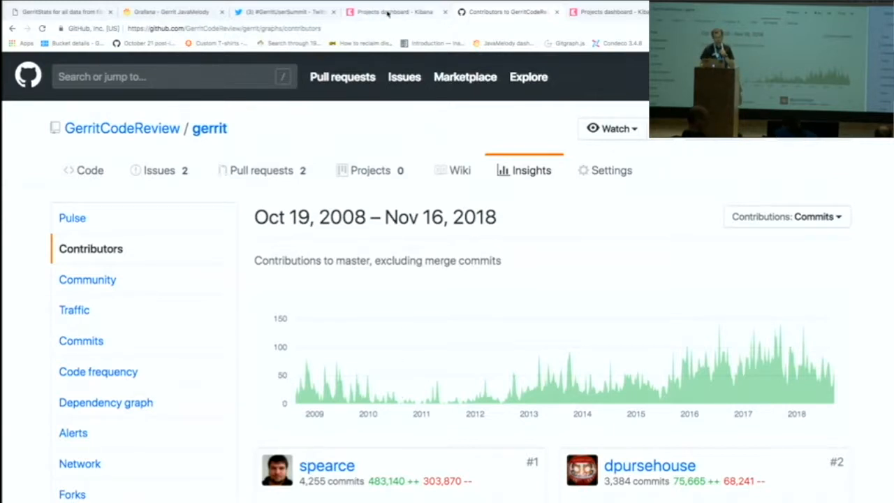
mouse_move(391, 11)
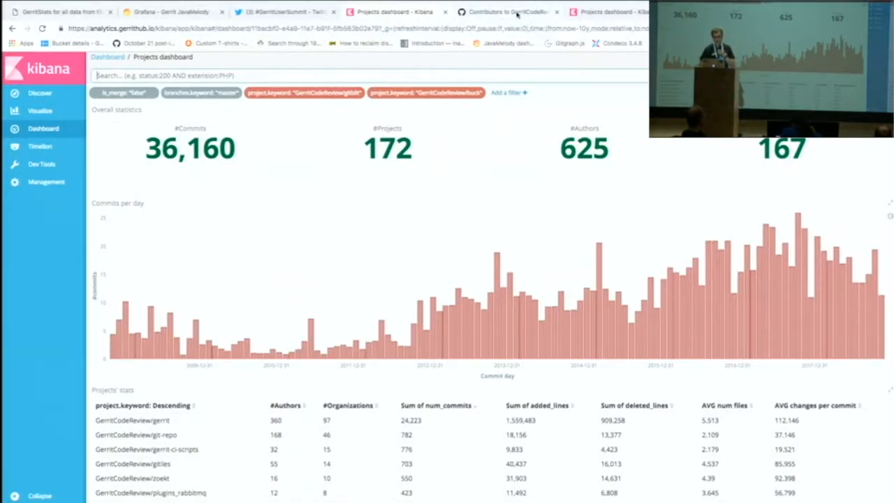
left_click(503, 12)
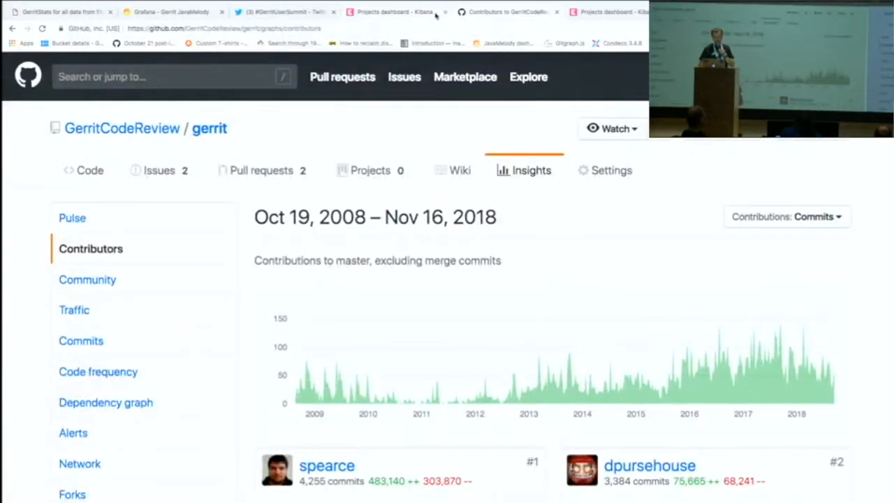
left_click(394, 11)
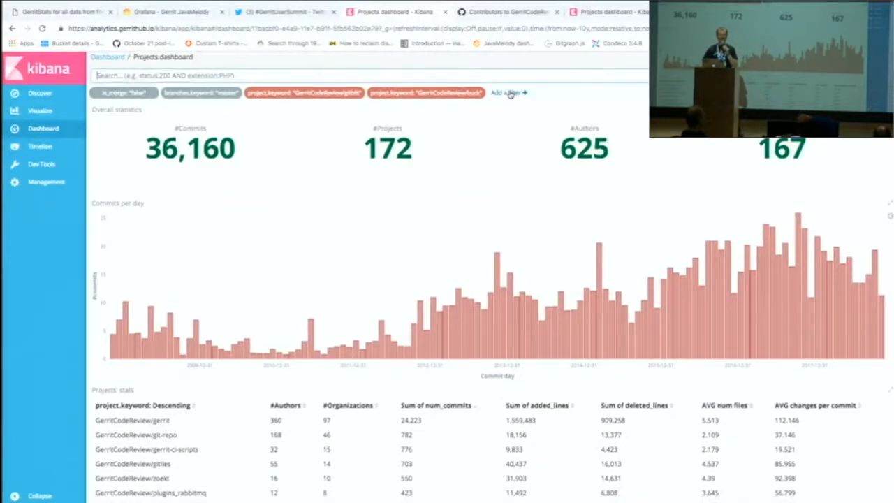
left_click(509, 92)
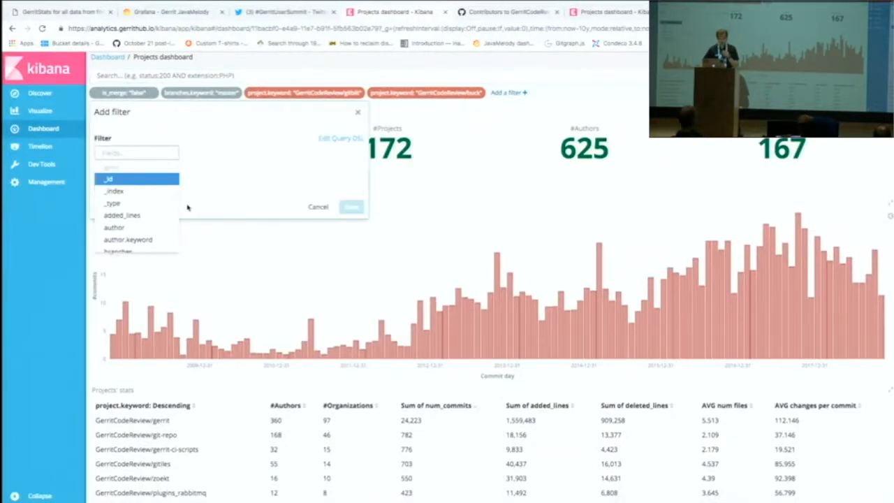
left_click(128, 239)
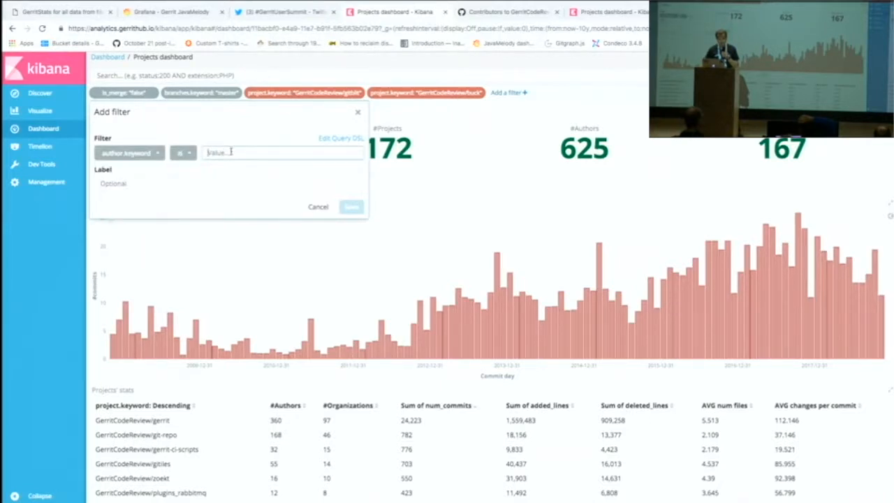
type("Edwin")
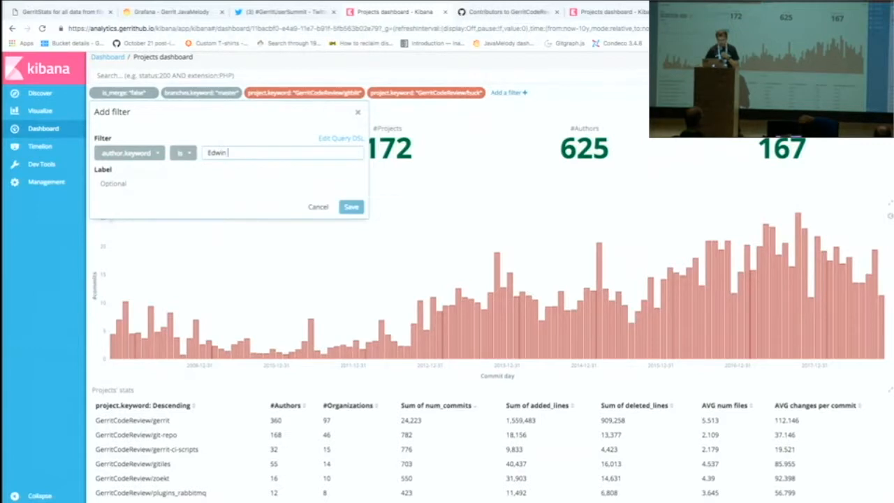
type("Kempin")
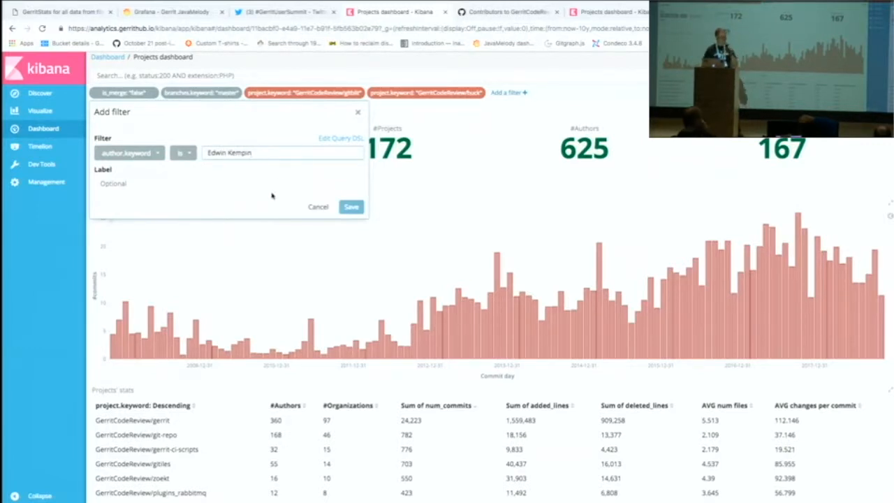
left_click(351, 207)
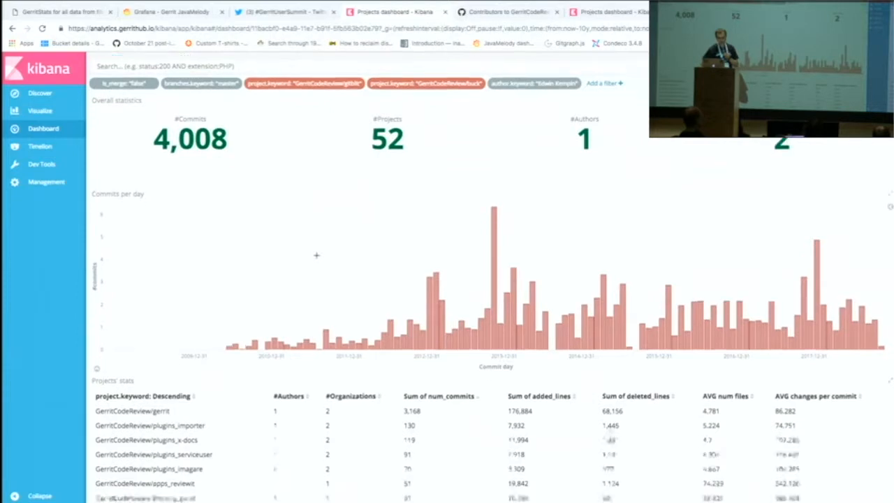
Step: Scroll past the Project stats table to the commits-per-author and per-organization pie charts
scroll("down", 3)
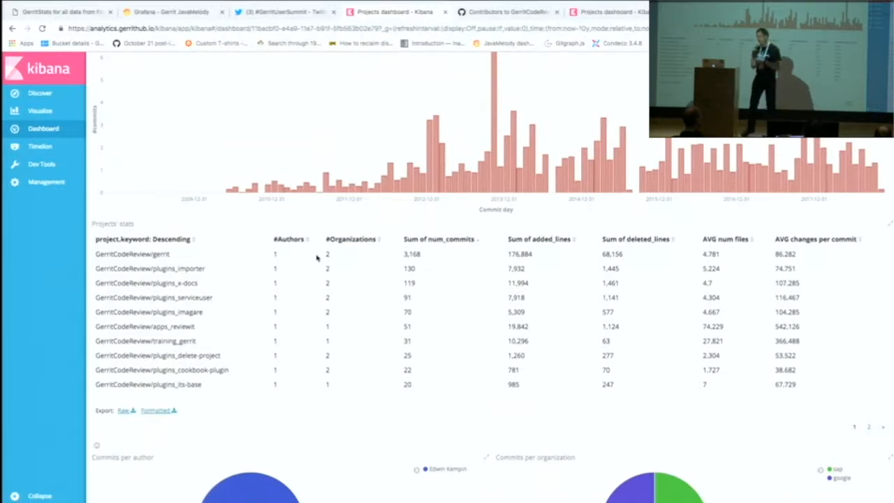
mouse_move(355, 424)
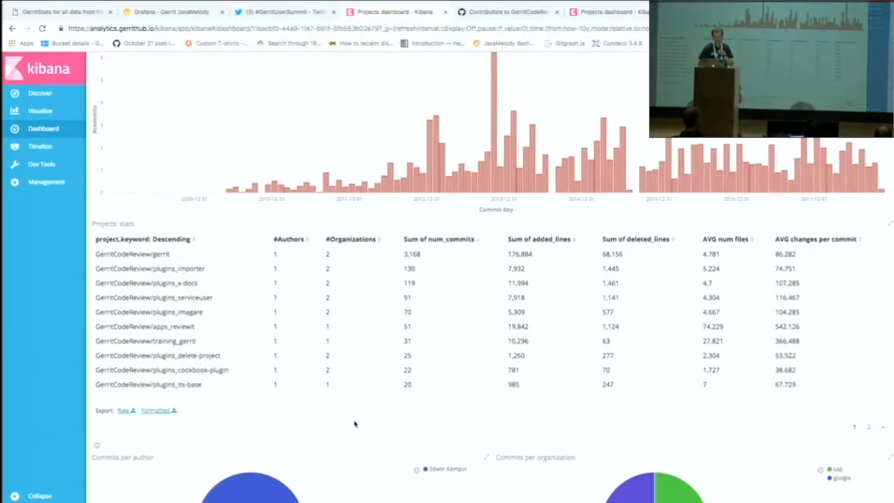
scroll("down", 3)
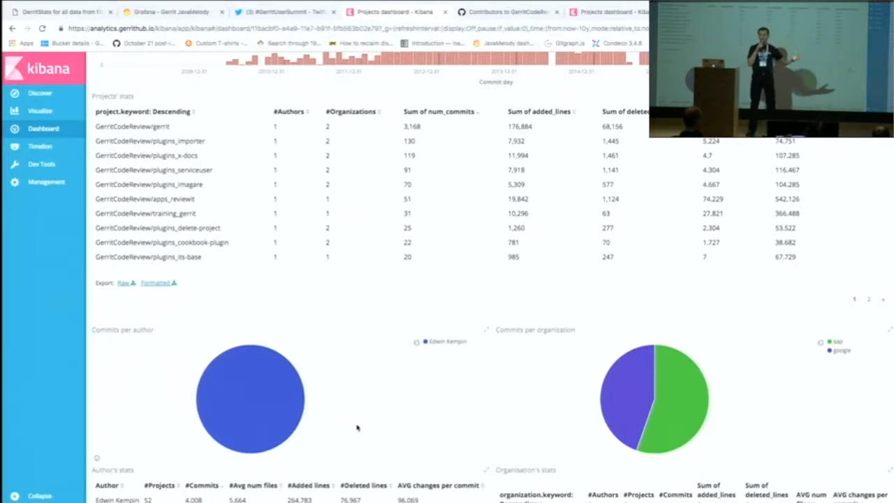
Step: Scroll back to the dashboard's top statistics: 4,008 commits, 52 projects, one author
scroll("down", 3)
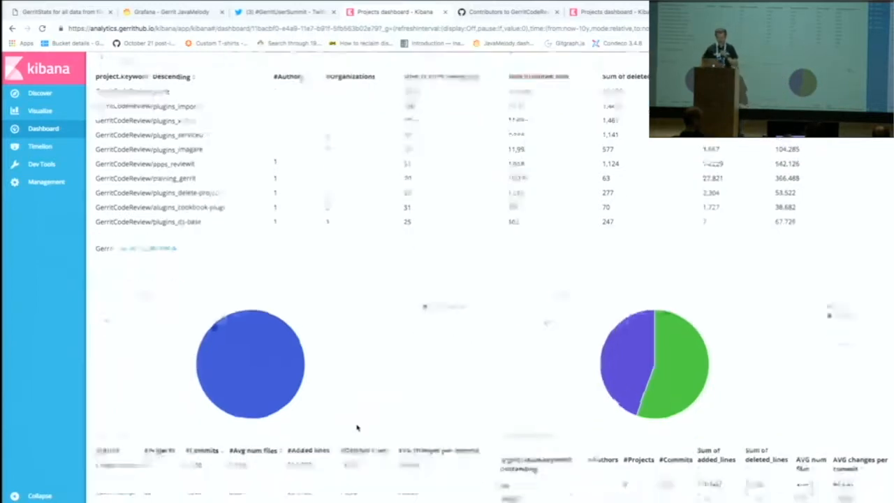
scroll("down", 3)
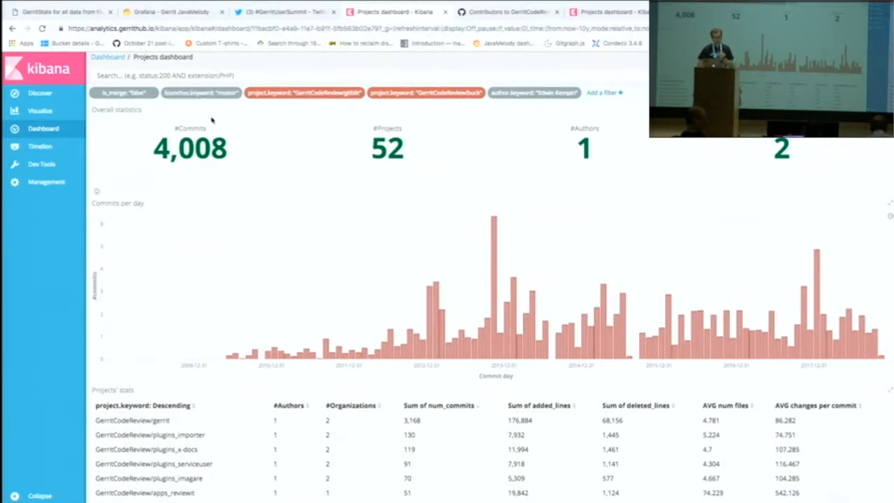
mouse_move(221, 109)
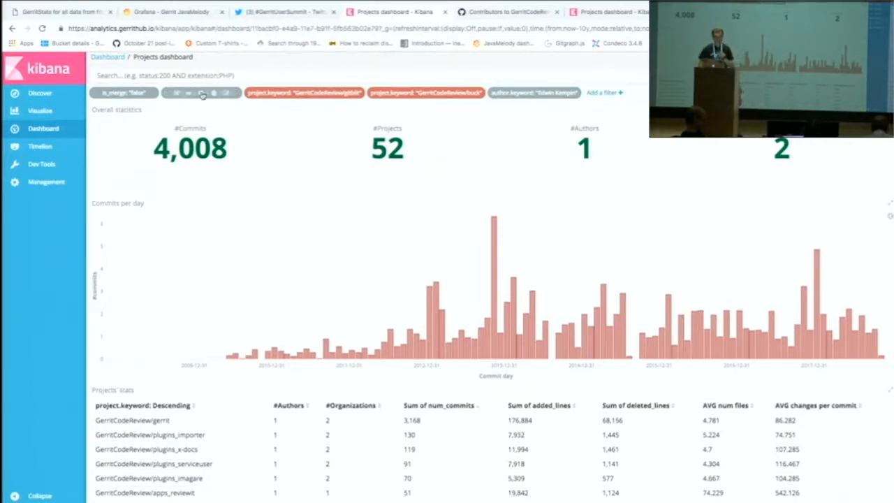
Step: Edit the existing branch filter's value and save it
left_click(201, 92)
type("st")
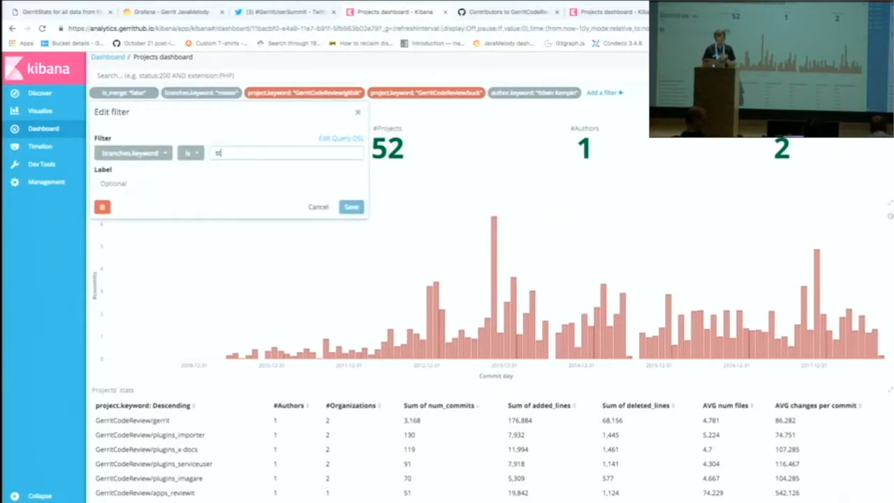
type("able-2")
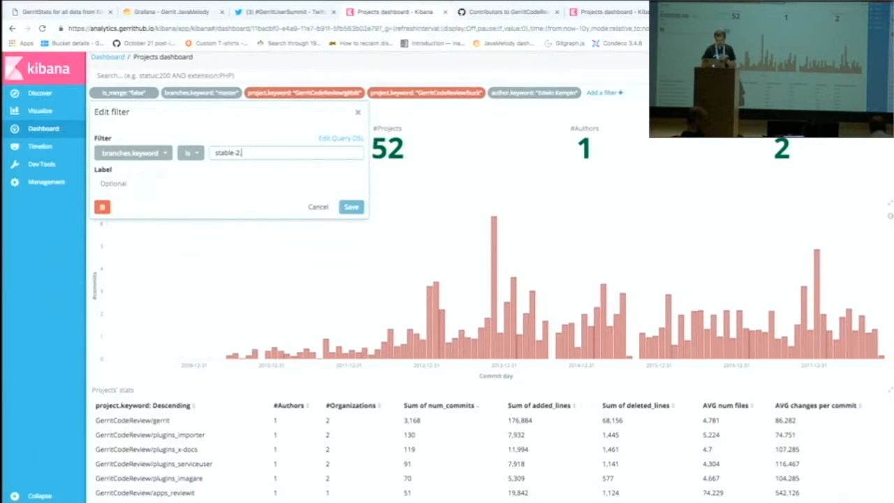
type(".16")
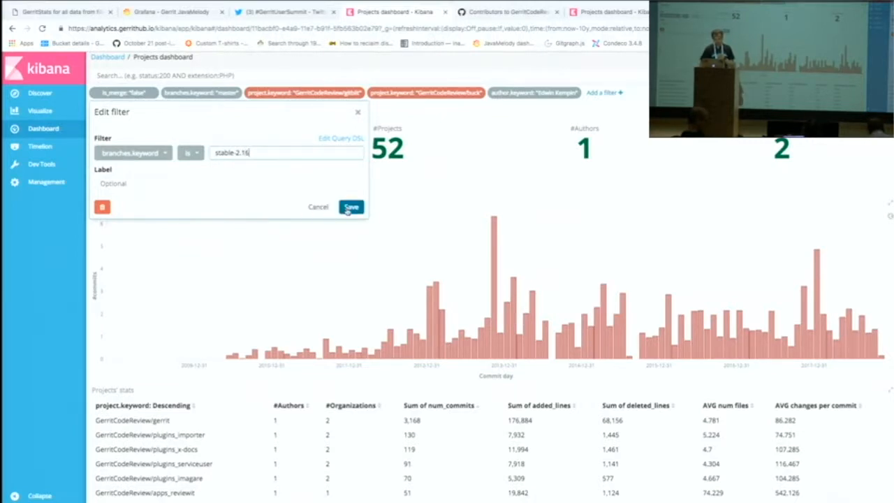
left_click(352, 207)
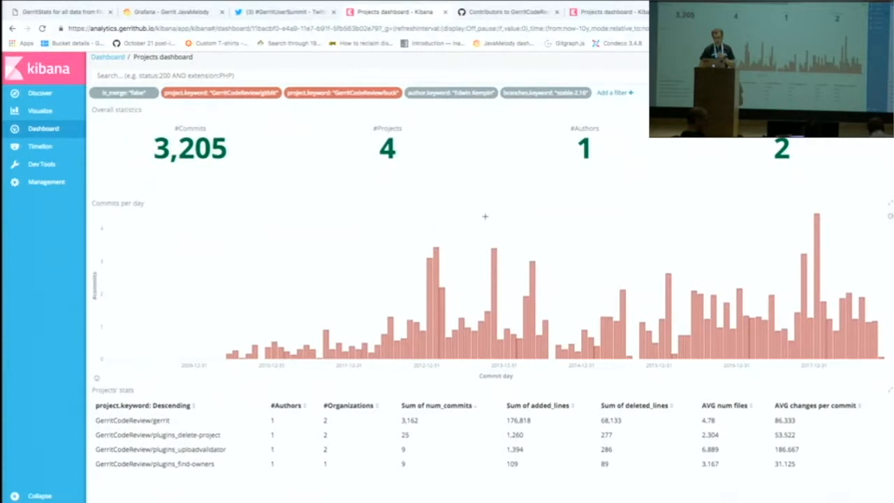
mouse_move(454, 339)
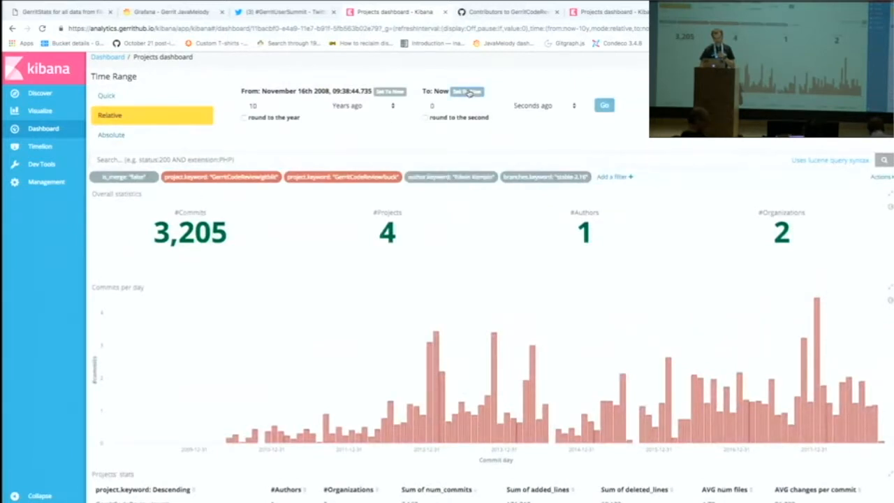
Step: Set an absolute time range from 24 March 2018 to 16 November 2018, giving 2,399 commits across 7 projects
left_click(363, 106)
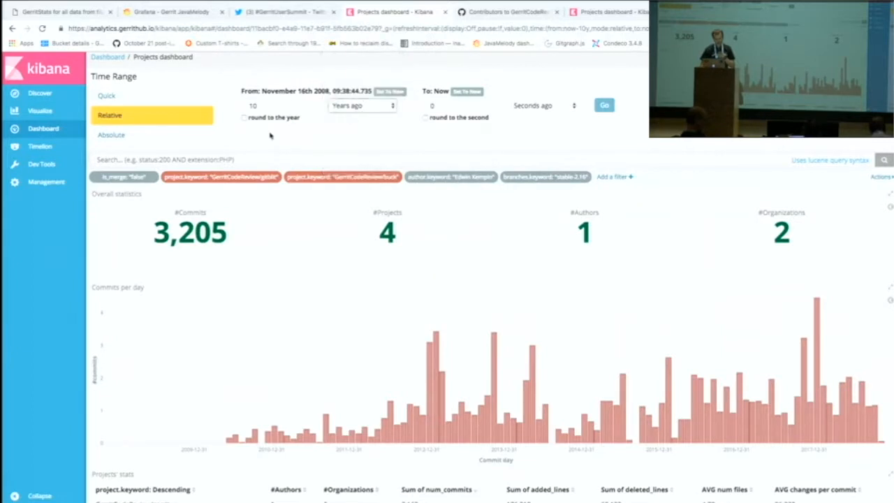
mouse_move(118, 151)
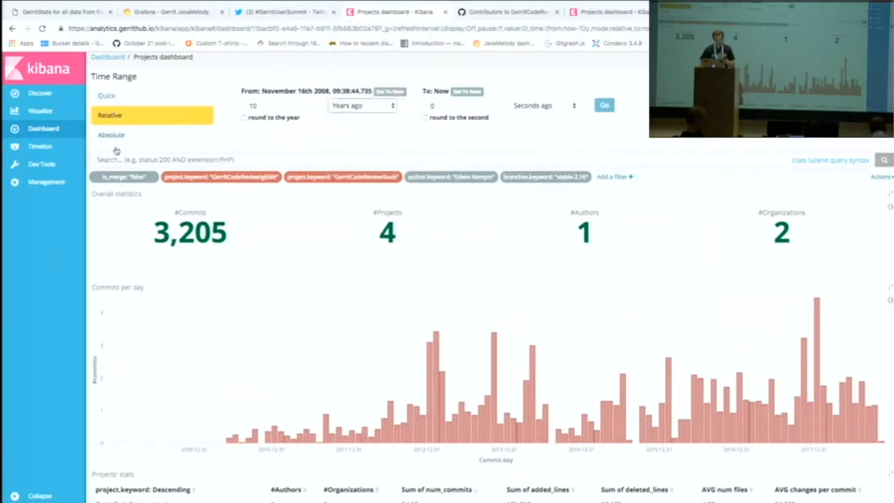
left_click(111, 134)
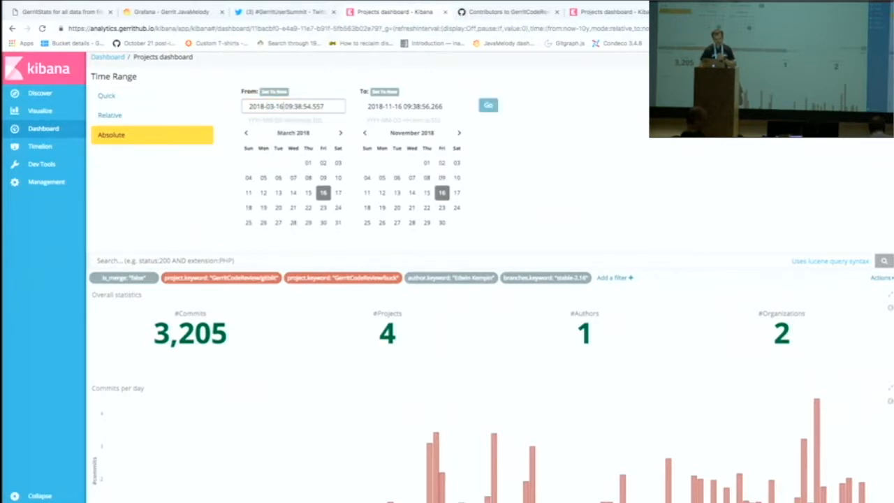
left_click(338, 206)
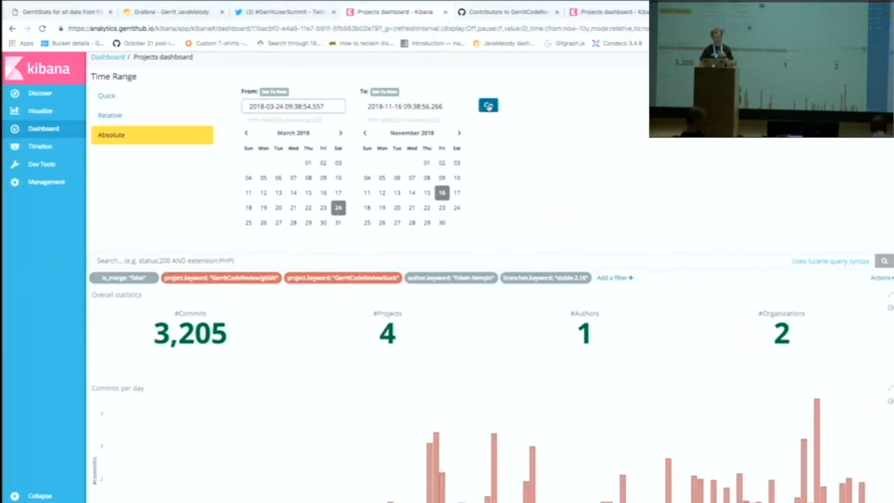
left_click(488, 105)
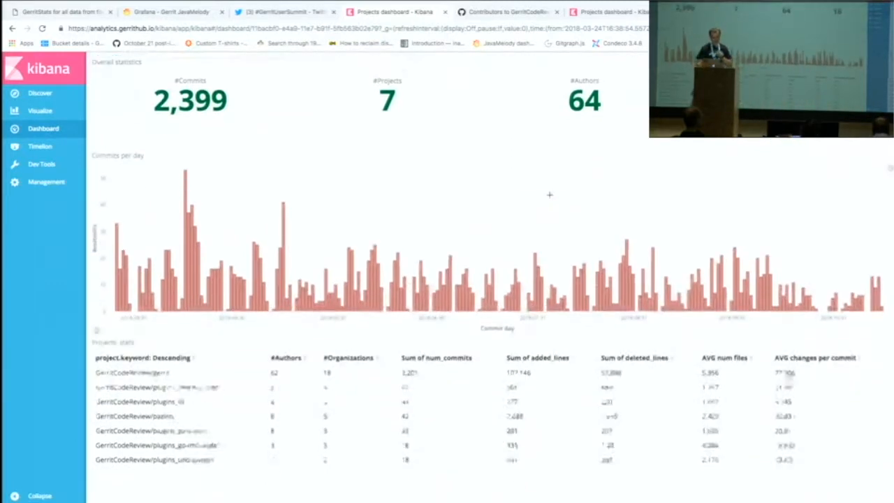
Step: Scroll to the Commits per day chart and the Projects stats table led by gerrit with 2,201 commits
scroll("down", 3)
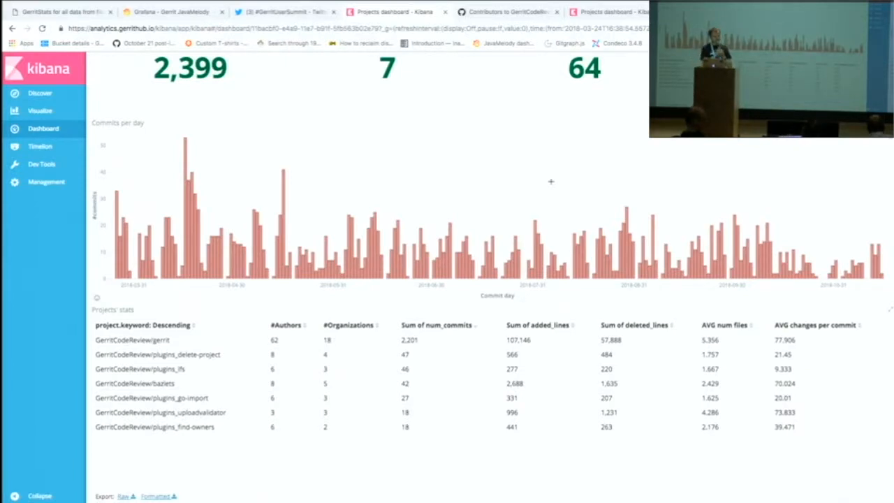
Step: Scroll to the commits-per-author and per-organization pie charts with their stats tables
scroll("down", 3)
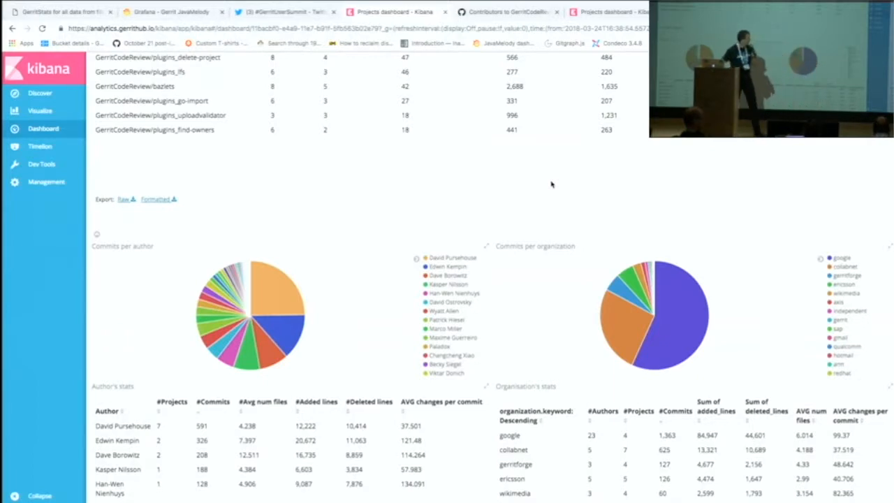
mouse_move(537, 293)
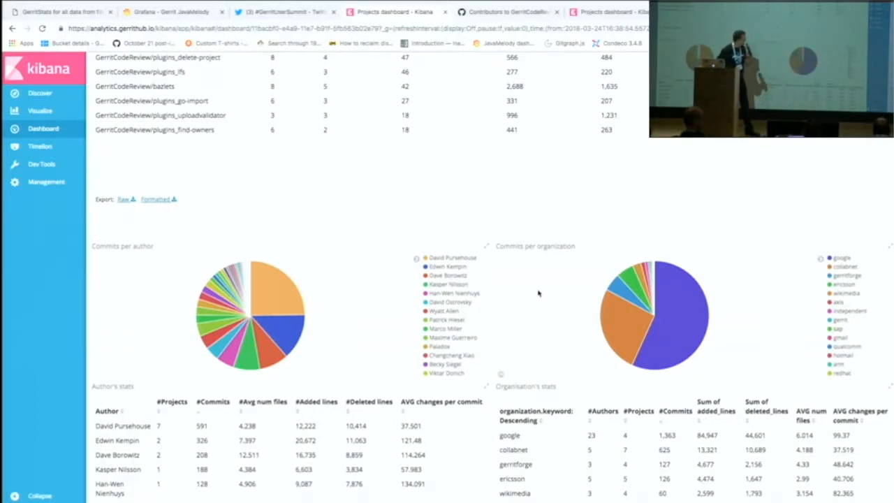
mouse_move(447, 285)
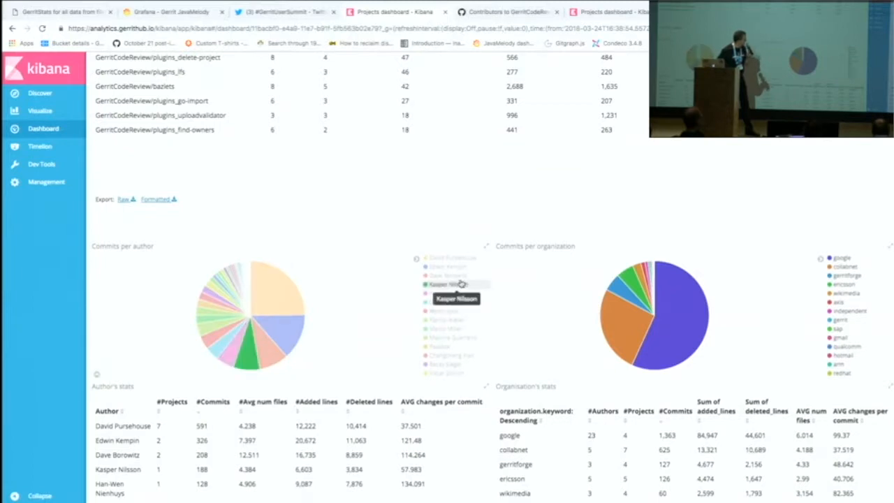
mouse_move(447, 266)
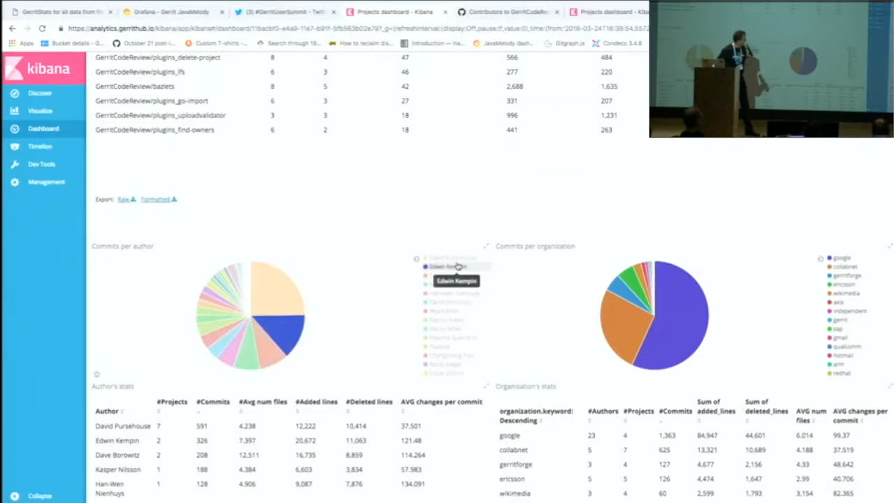
mouse_move(444, 328)
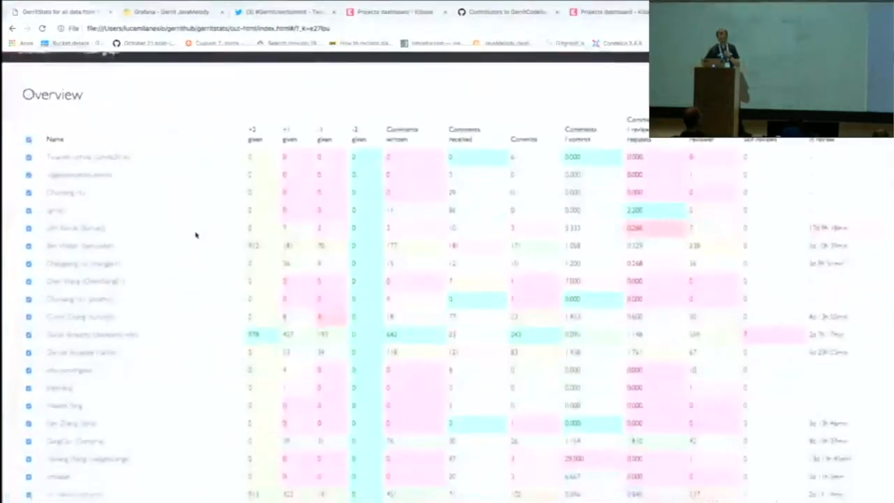
scroll("up", 3)
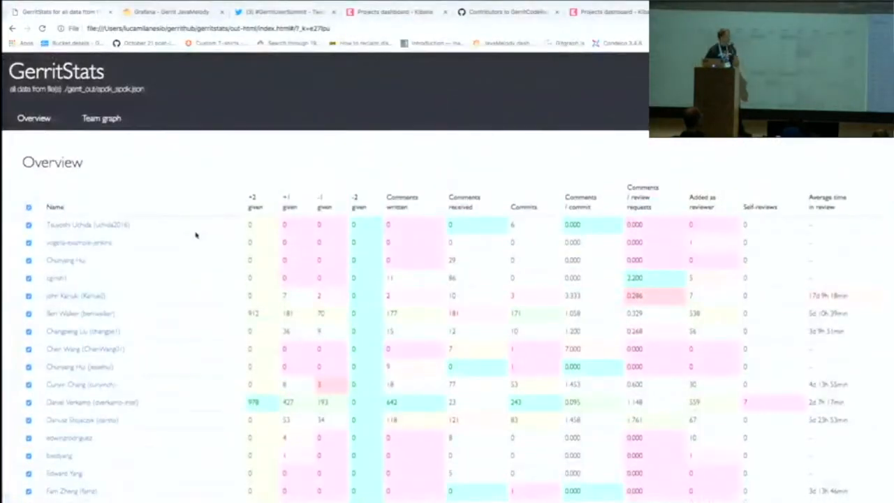
scroll("down", 3)
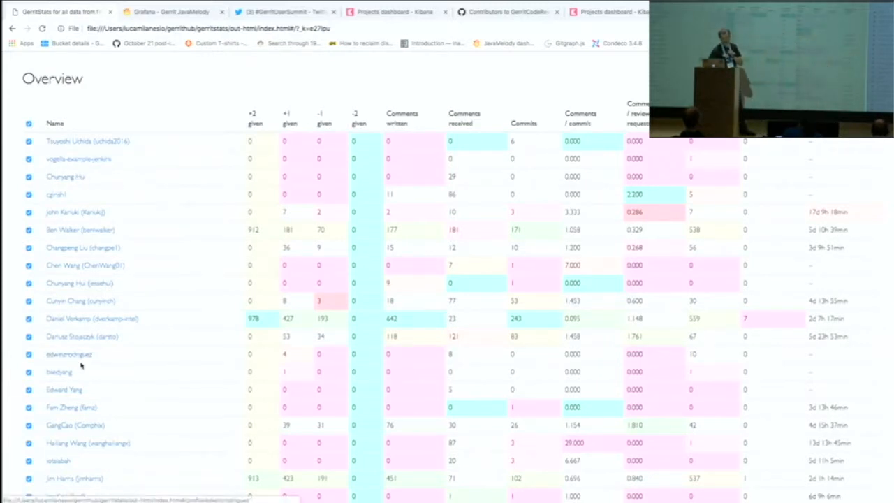
mouse_move(170, 286)
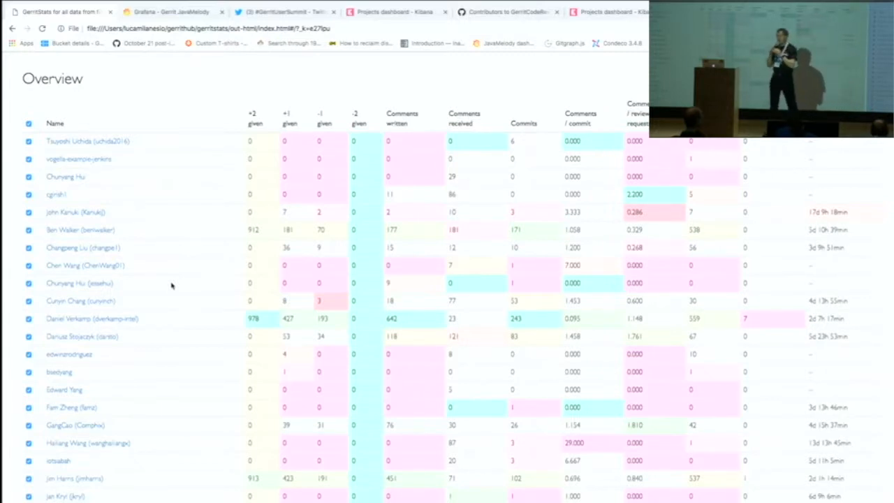
mouse_move(244, 215)
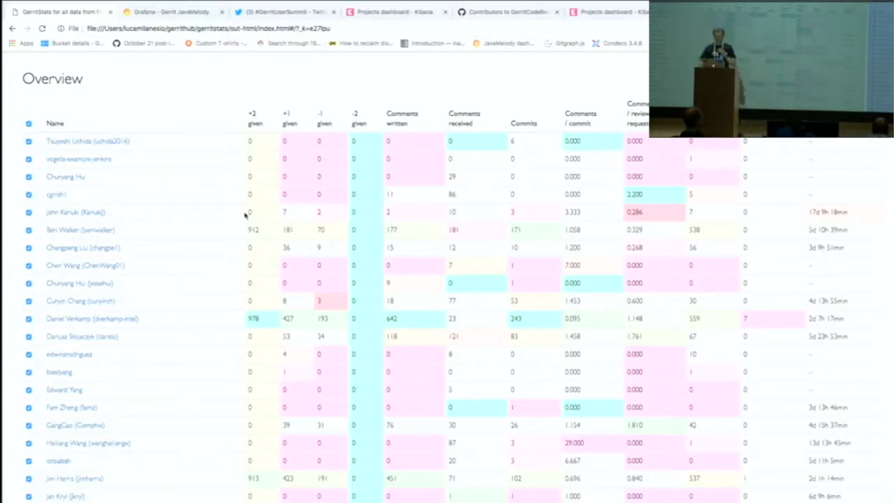
mouse_move(192, 274)
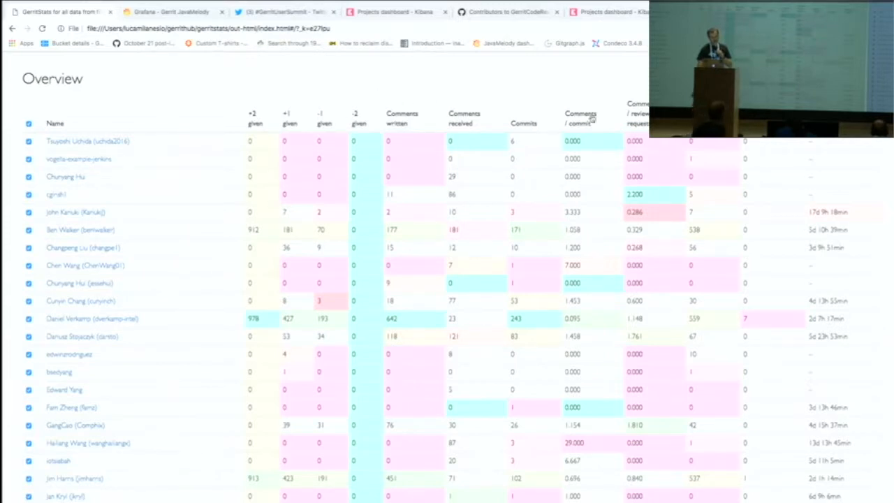
mouse_move(592, 72)
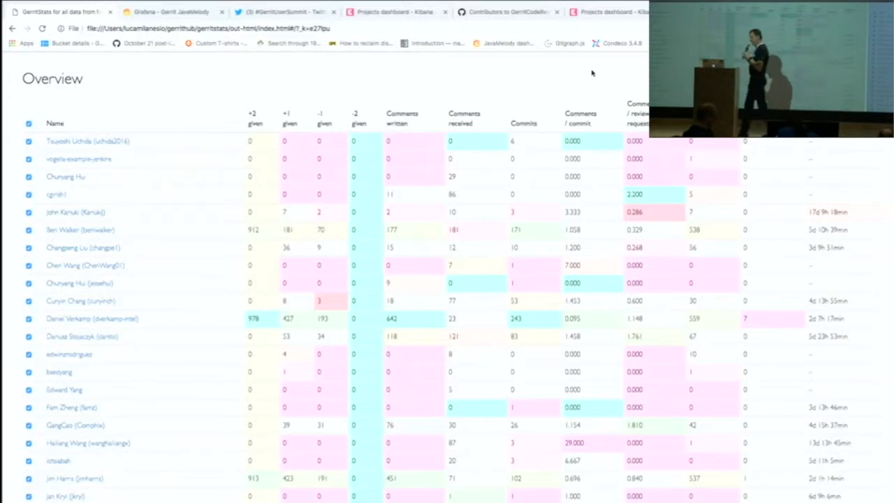
mouse_move(586, 173)
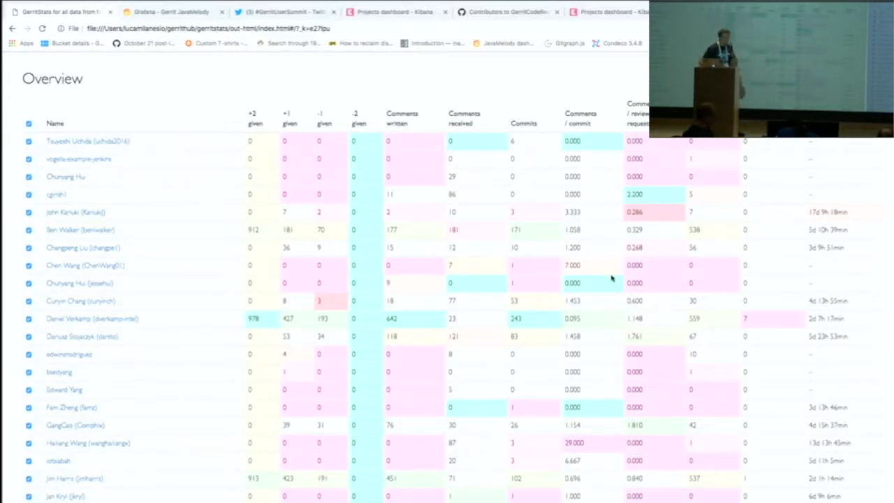
mouse_move(528, 343)
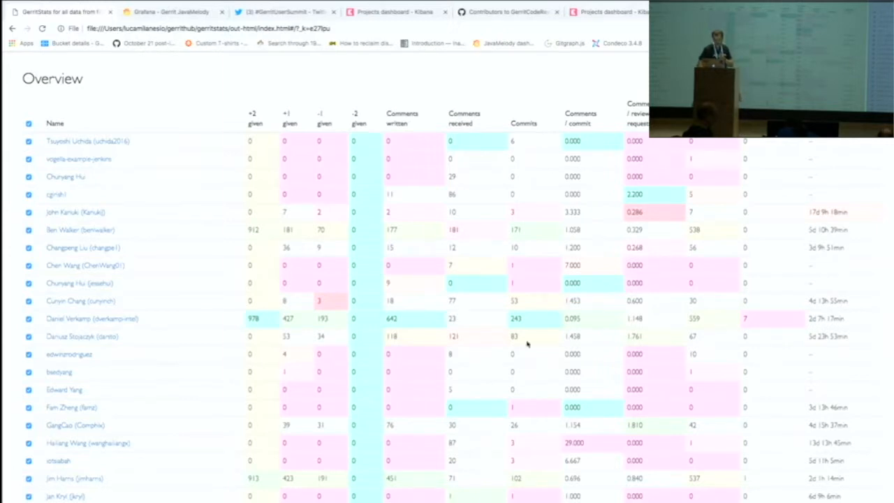
scroll("down", 3)
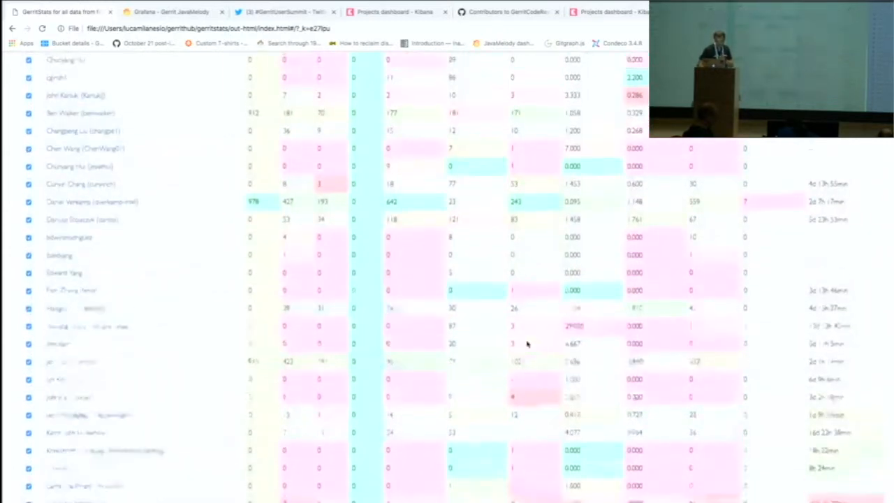
scroll("up", 3)
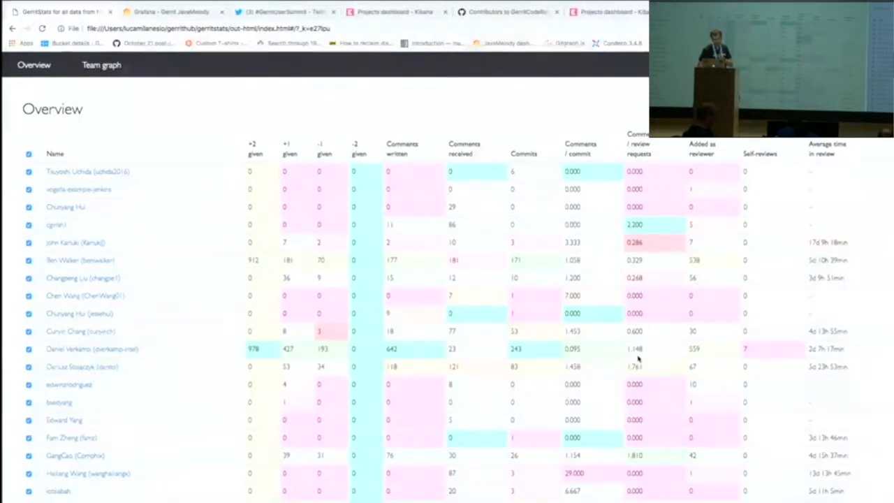
mouse_move(817, 352)
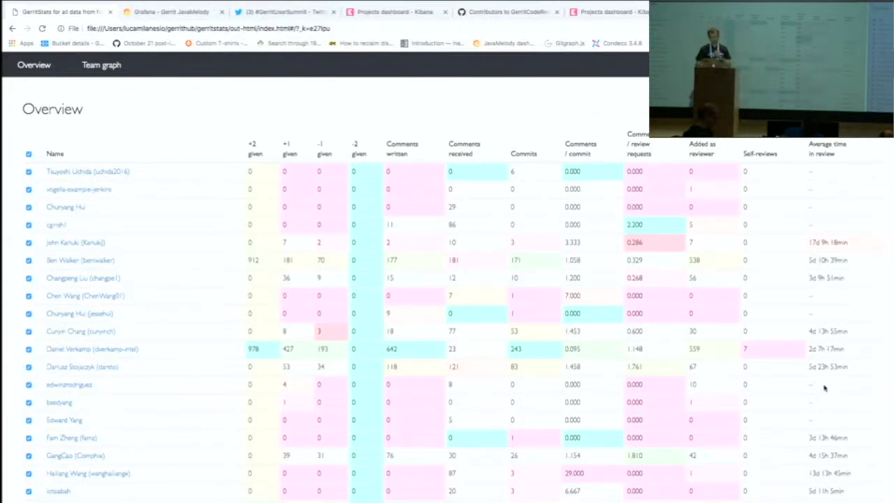
scroll("down", 3)
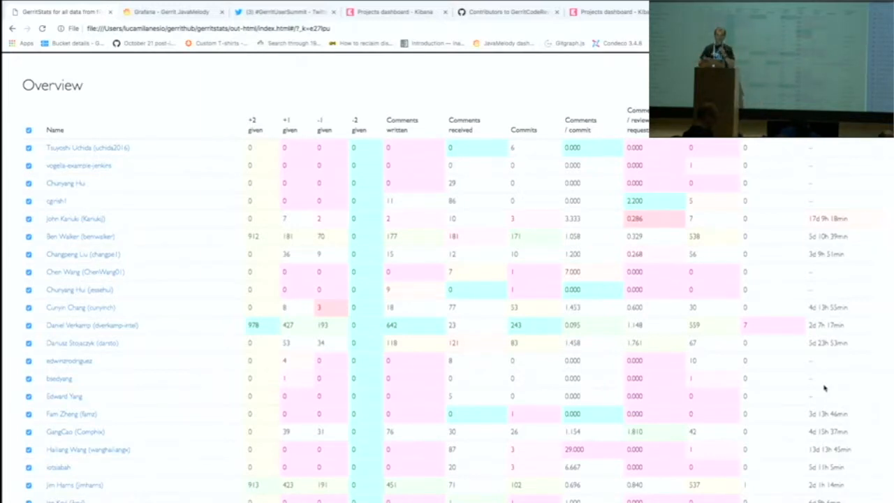
Step: Scroll past the Overview table to the 'Users in analysis' list and the Team graph network
scroll("down", 3)
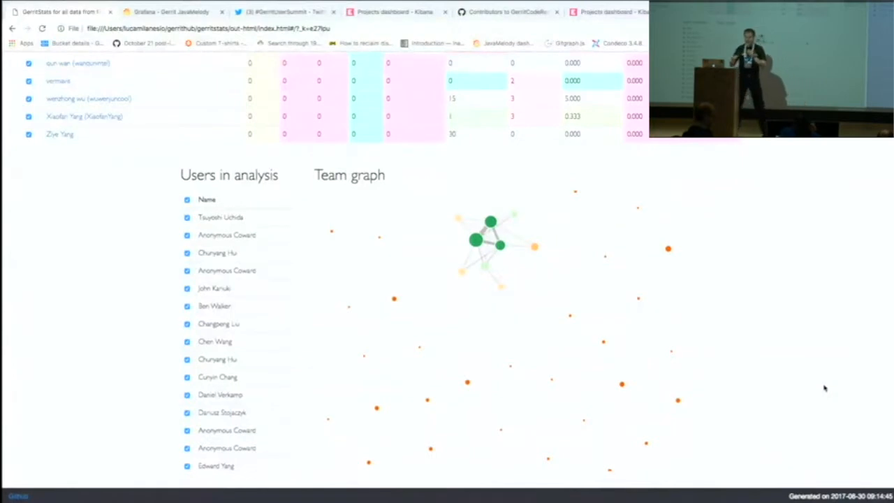
mouse_move(802, 342)
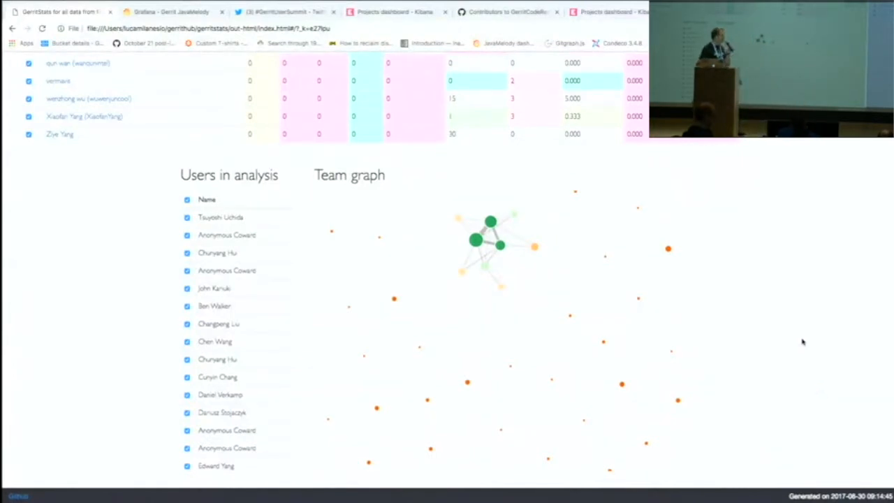
scroll("down", 3)
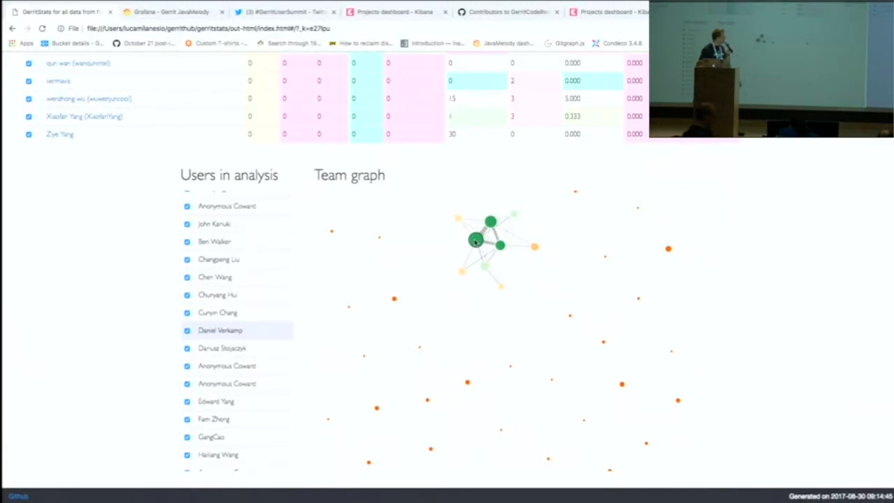
scroll("down", 3)
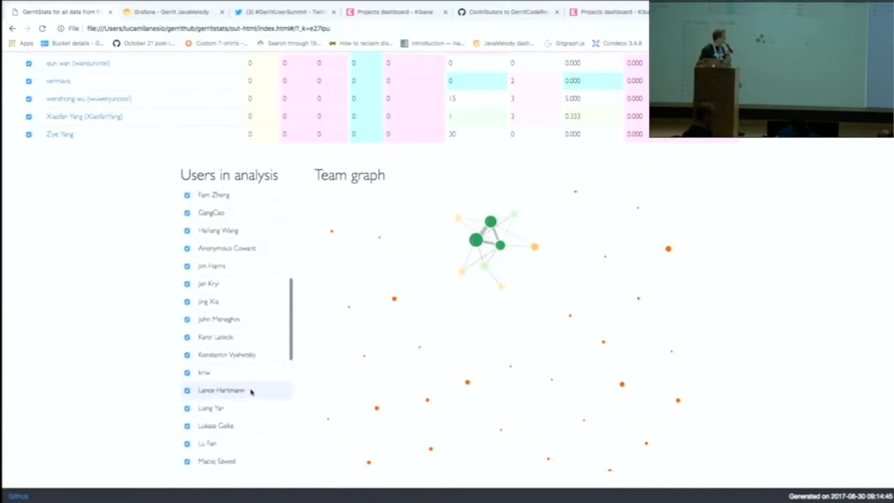
scroll("down", 3)
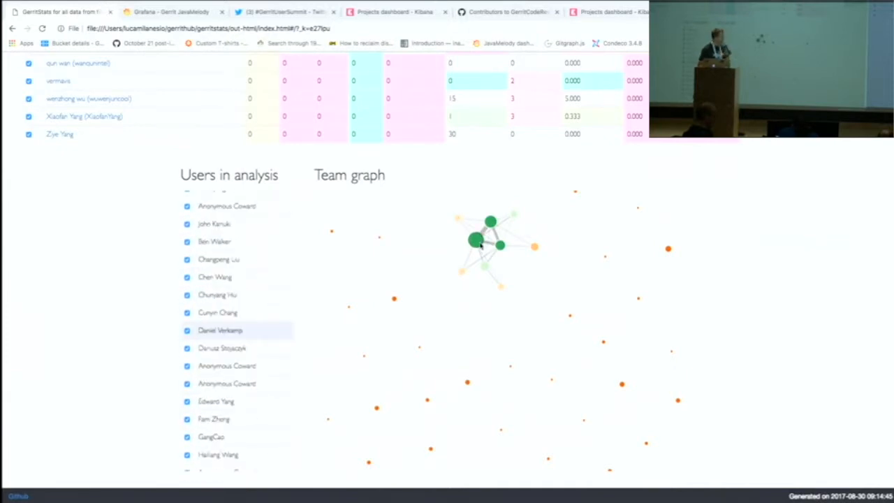
mouse_move(475, 240)
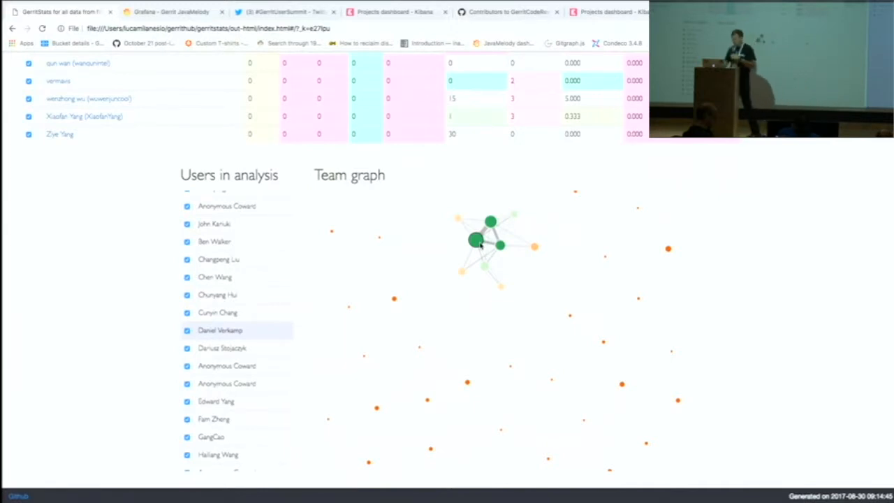
mouse_move(454, 336)
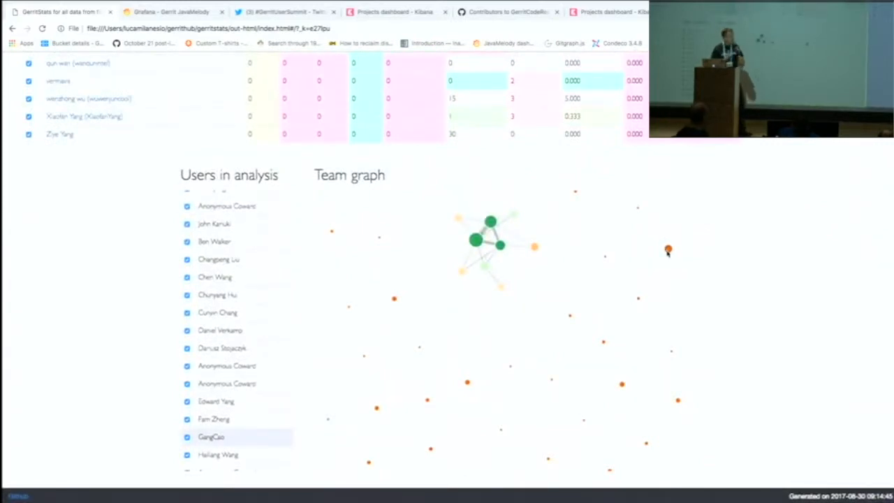
mouse_move(668, 249)
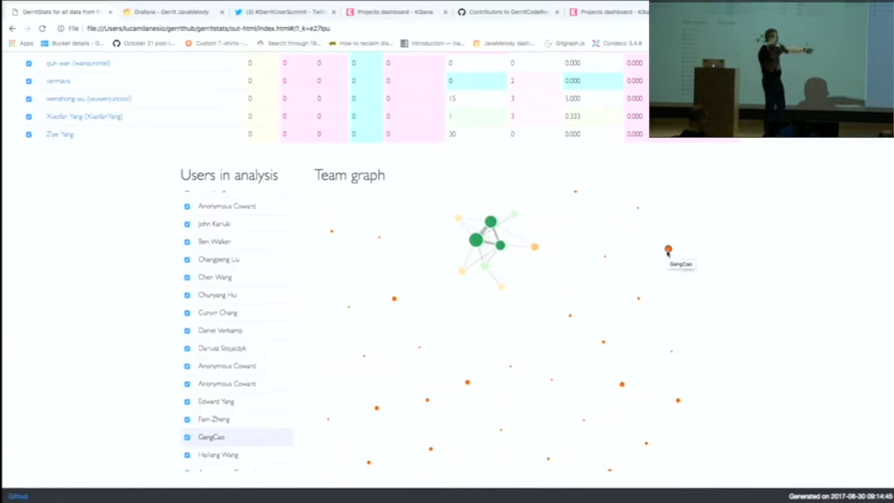
mouse_move(667, 252)
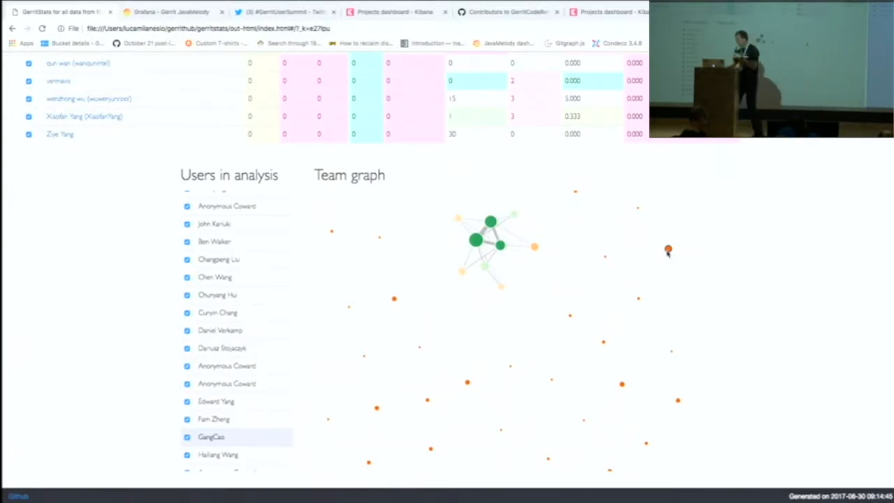
mouse_move(667, 251)
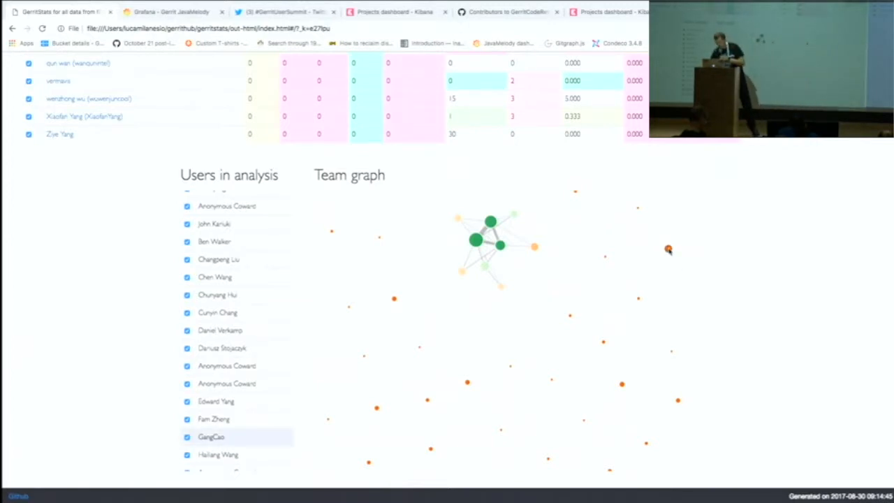
mouse_move(667, 249)
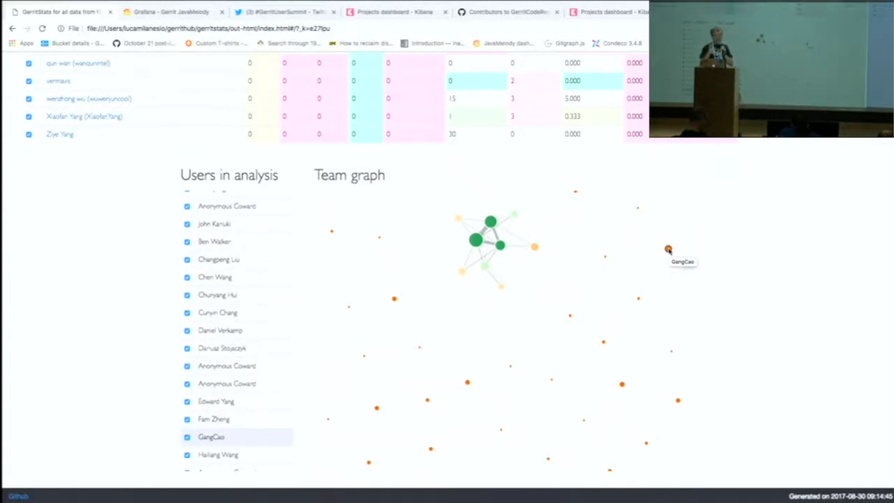
mouse_move(667, 249)
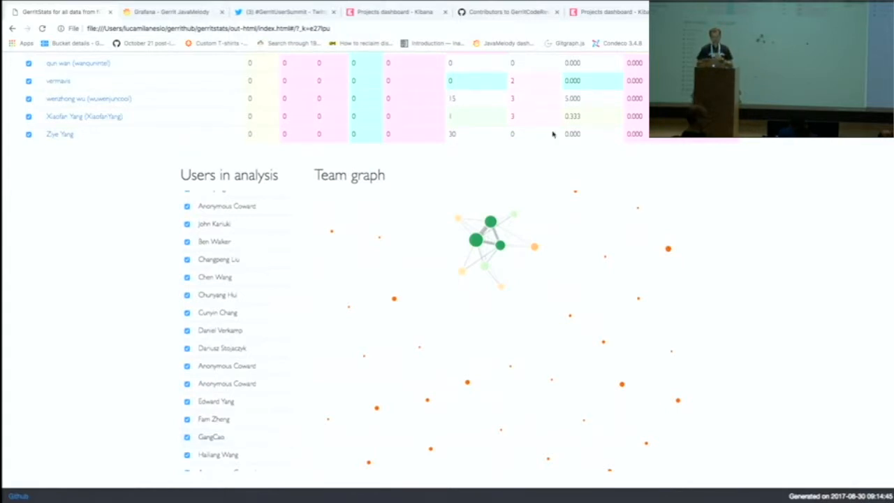
Step: Show the Gerrit JavaMelody dashboard's Active Threads and Unix File Descriptors panels below System Load
left_click(170, 11)
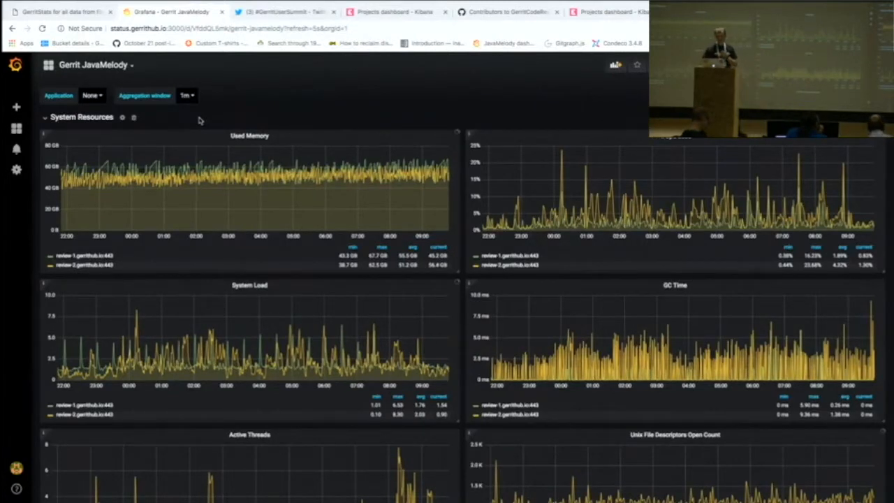
mouse_move(553, 319)
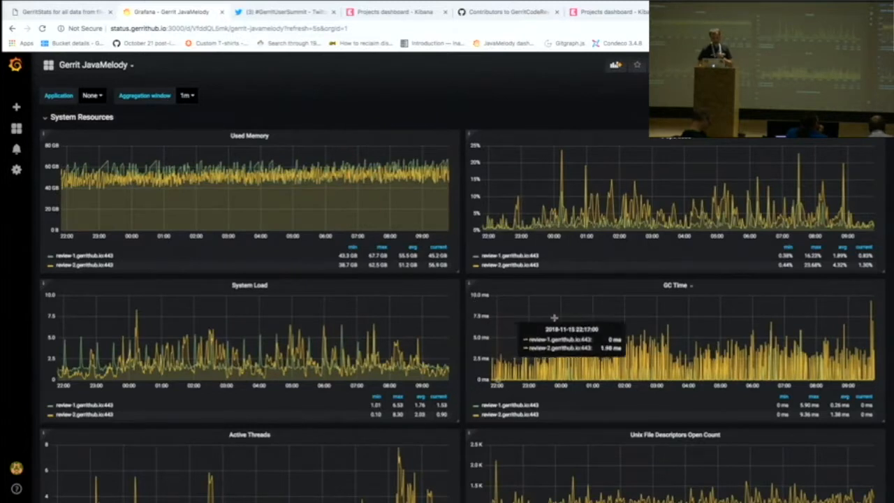
mouse_move(869, 335)
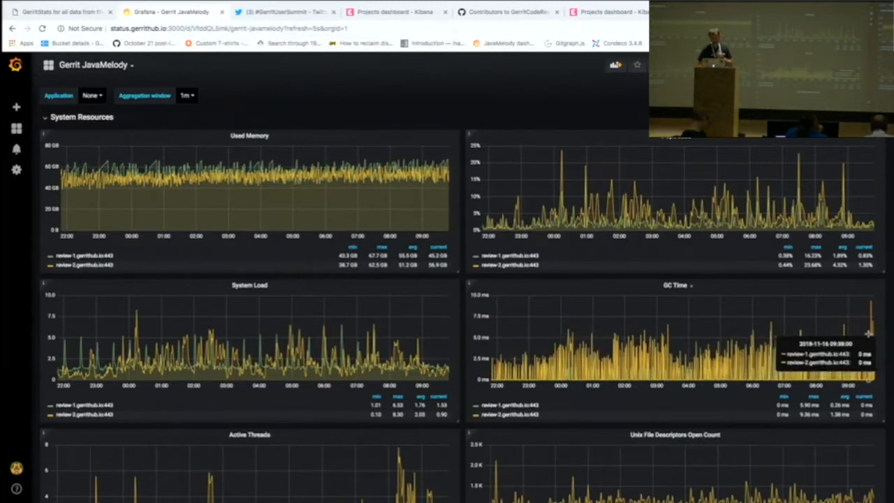
mouse_move(841, 339)
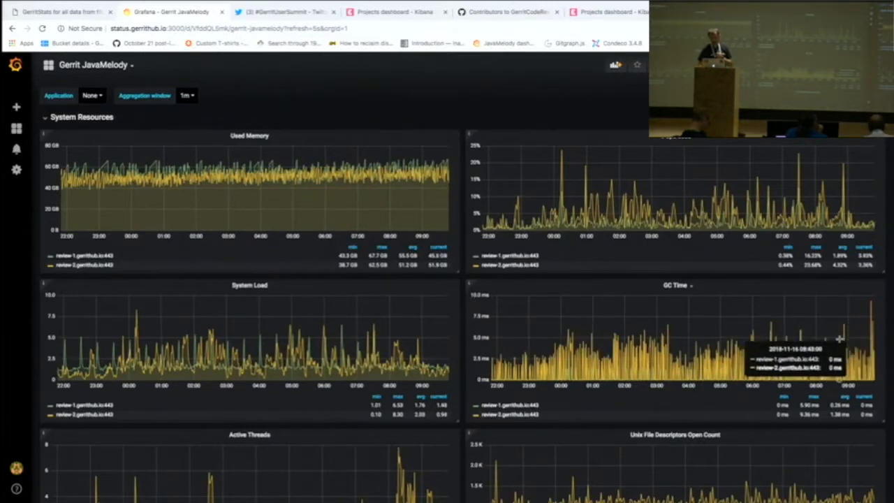
scroll("down", 3)
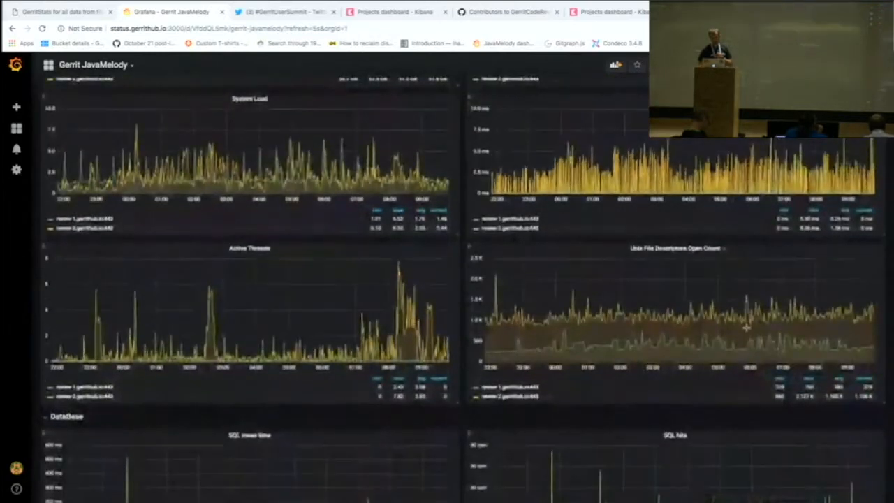
scroll("down", 3)
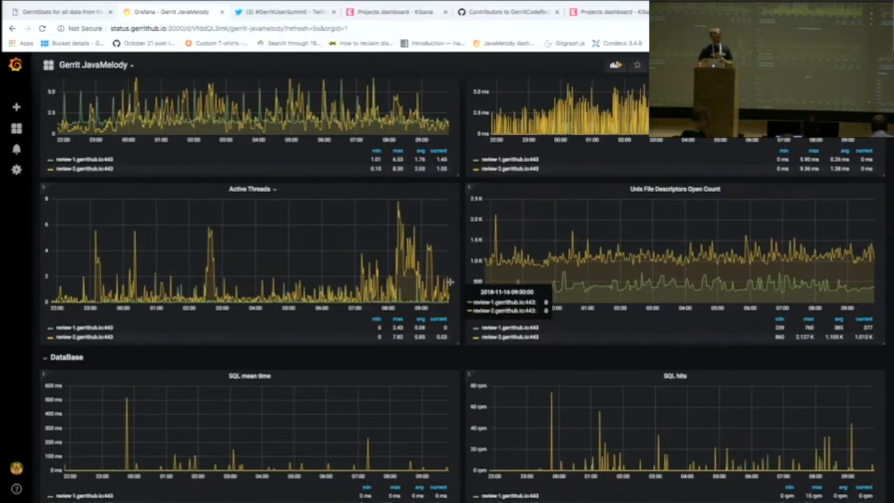
Step: Scroll to the Database section's SQL mean time and SQL hits charts and the HTTP panels
scroll("down", 3)
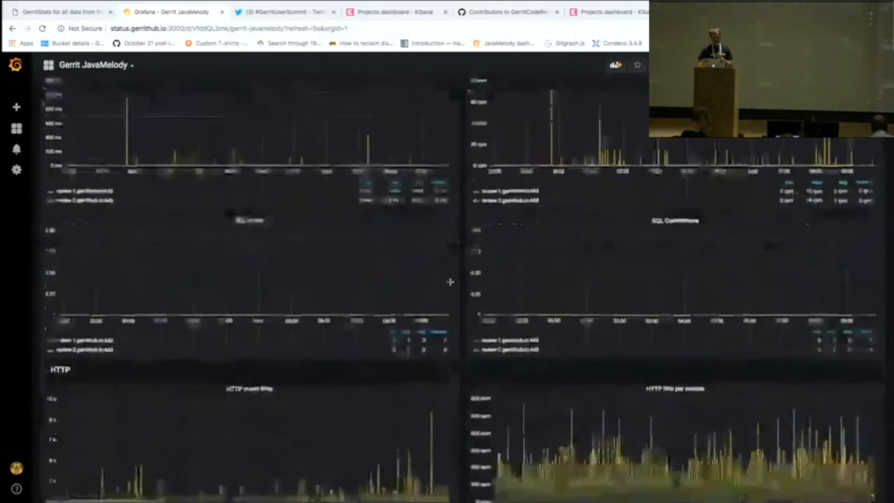
scroll("down", 3)
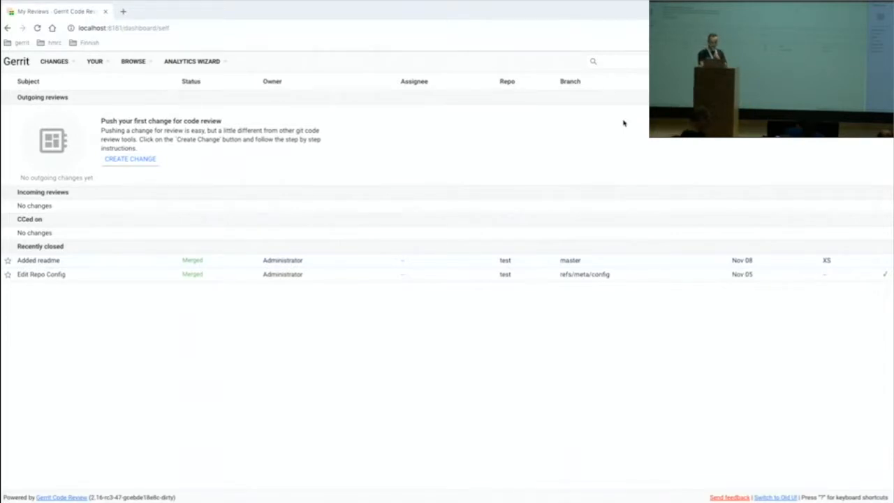
mouse_move(165, 243)
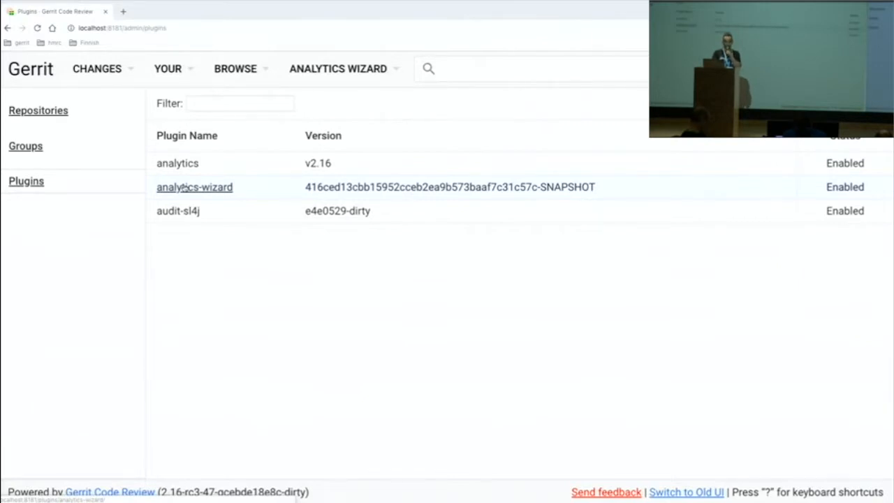
mouse_move(218, 199)
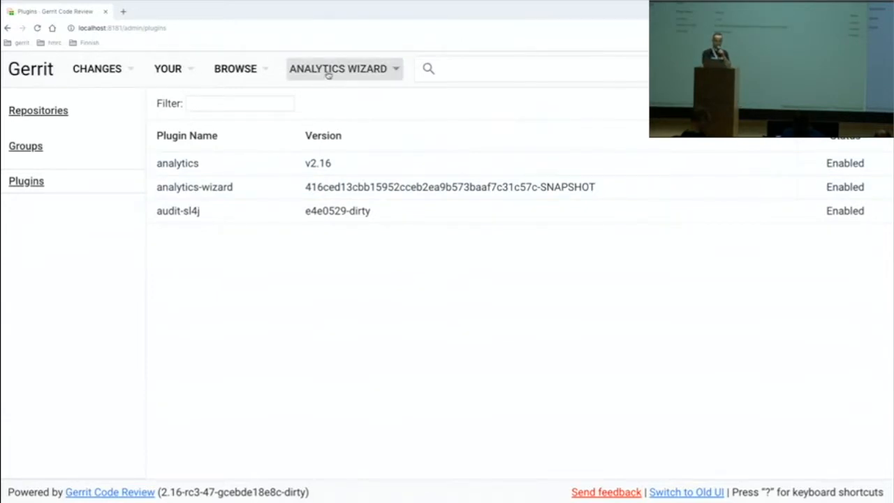
Step: Choose Configure Dashboard from the Analytics Wizard menu to reach the new dashboard form
left_click(338, 69)
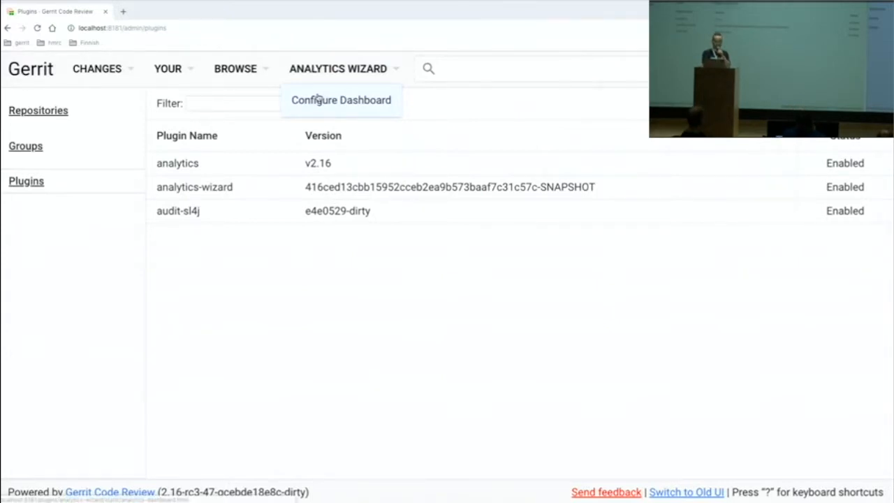
left_click(341, 101)
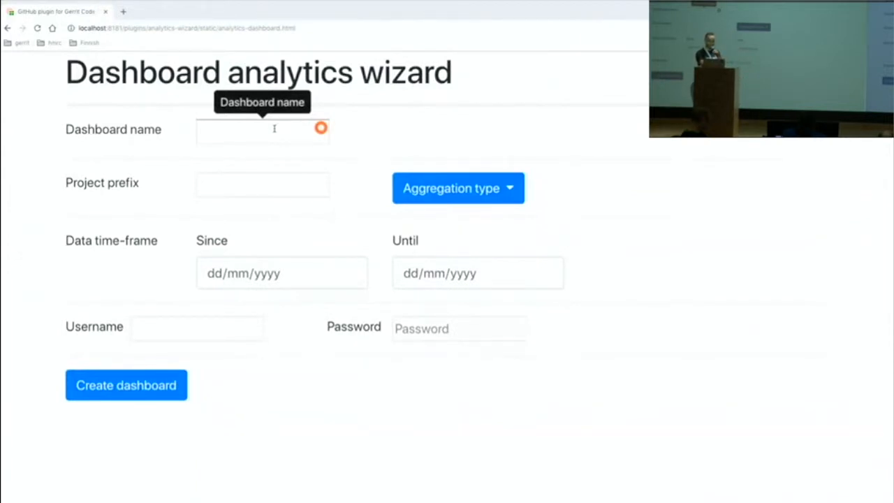
Step: Enter dashboard name demo-palo-alto-2018 and project prefix gerrit
left_click(263, 131)
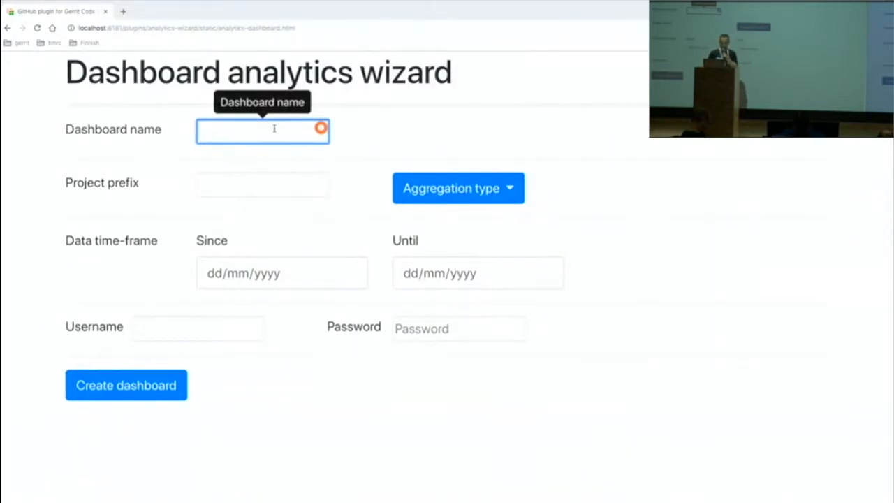
type("demo-palo-alto-2018")
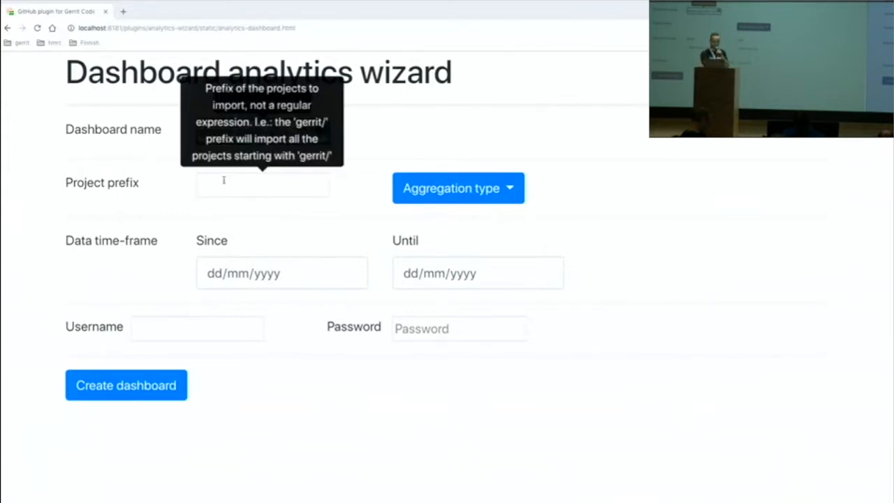
left_click(262, 184)
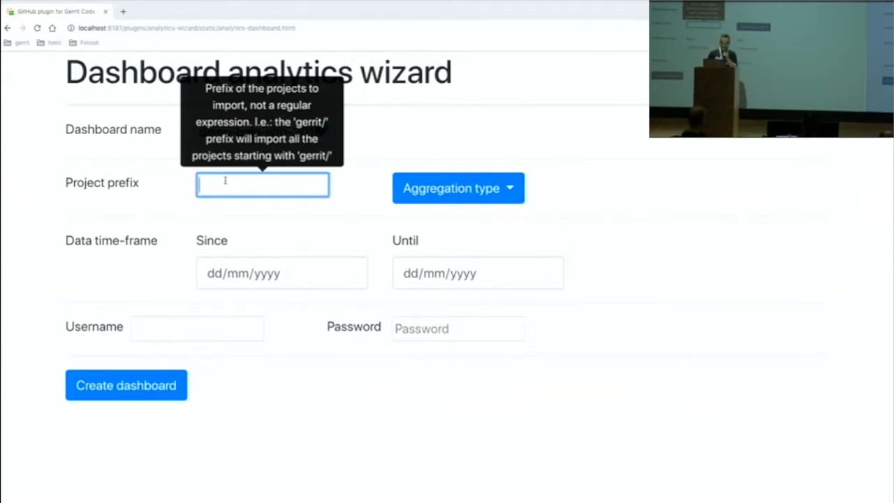
type("g")
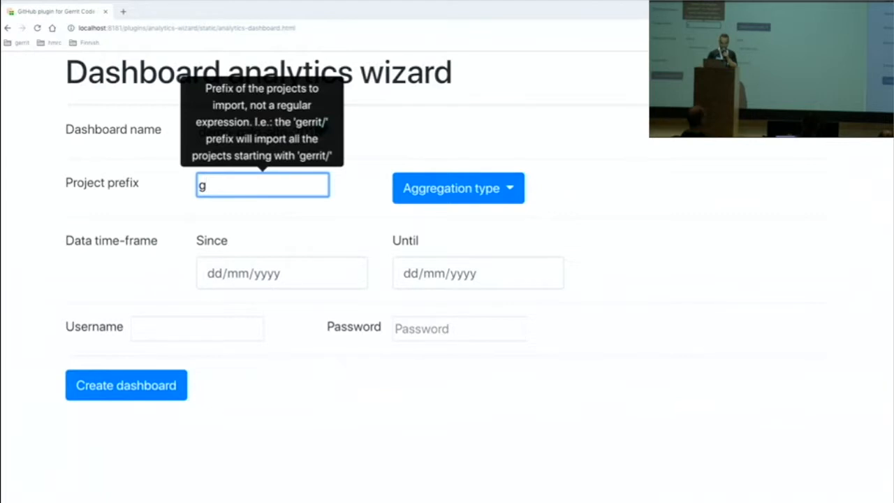
type("errit")
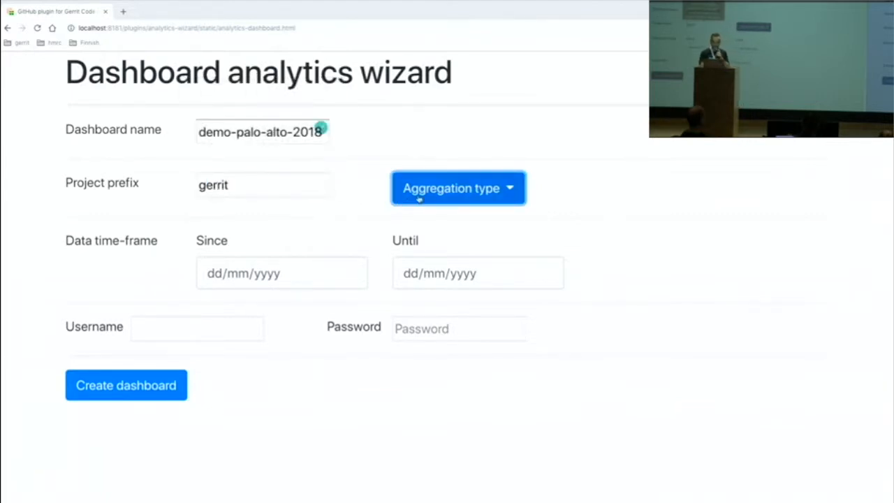
Step: Set the aggregation type to Author per hour
left_click(458, 187)
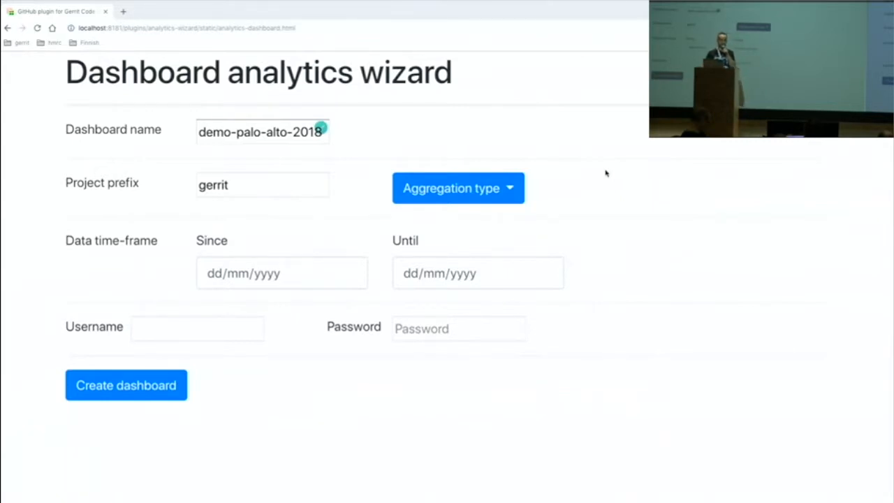
left_click(458, 187)
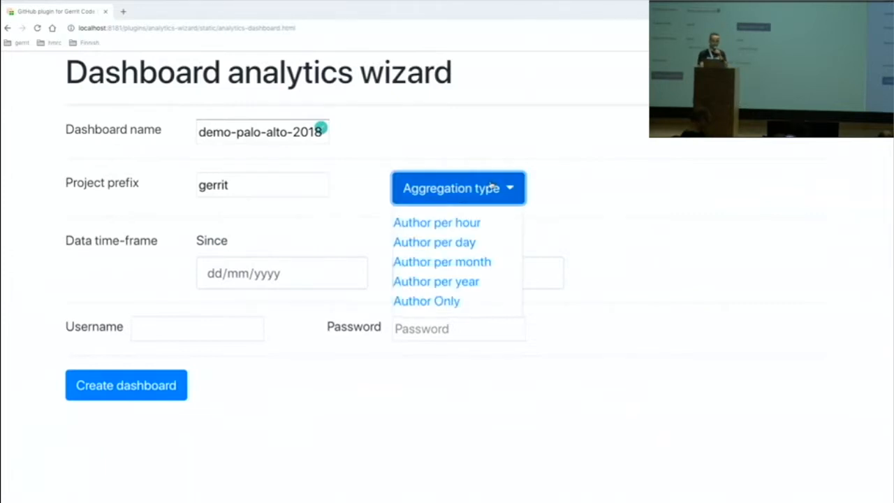
mouse_move(435, 222)
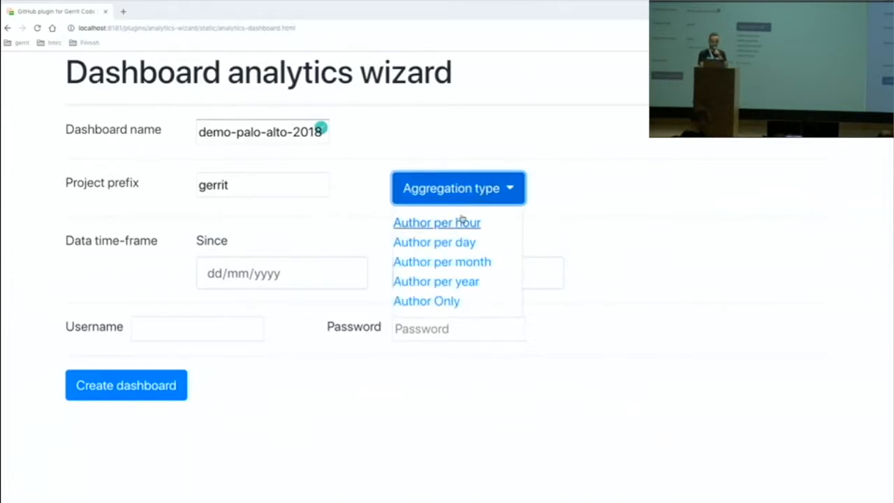
left_click(436, 222)
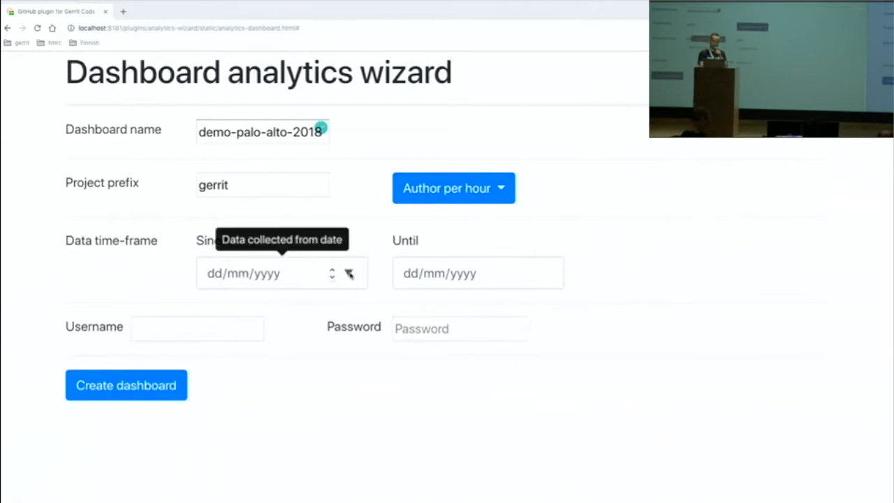
Step: Set the Since date to 01/01/2016 via the calendar picker, leaving Until blank
left_click(279, 272)
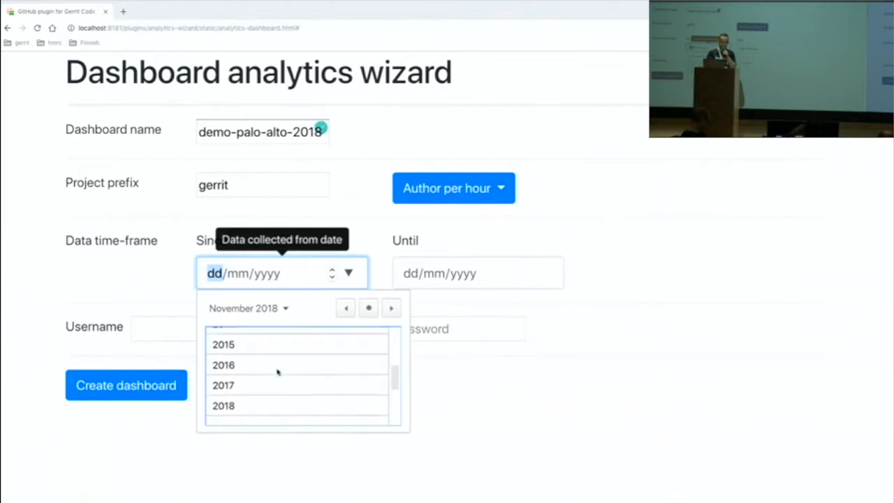
left_click(224, 365)
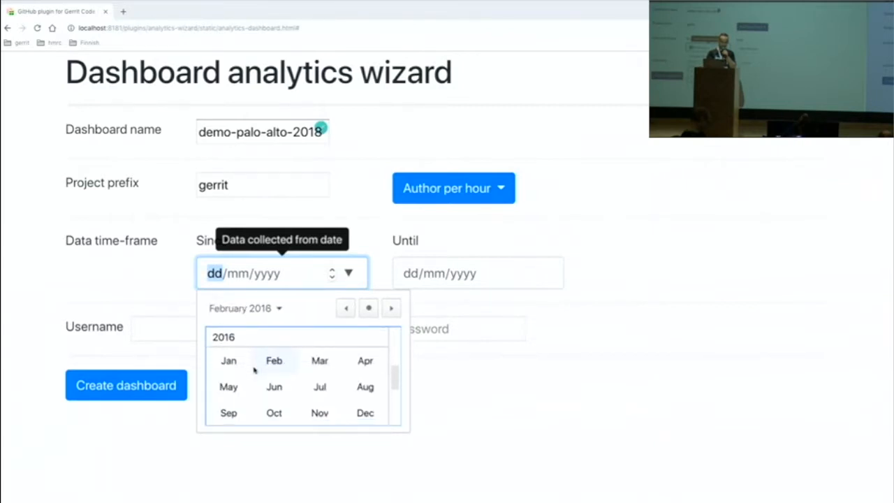
left_click(229, 361)
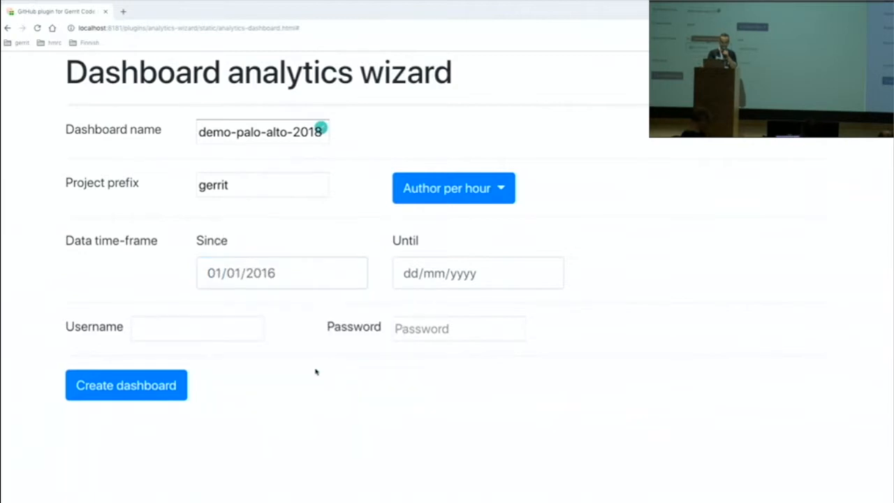
mouse_move(440, 273)
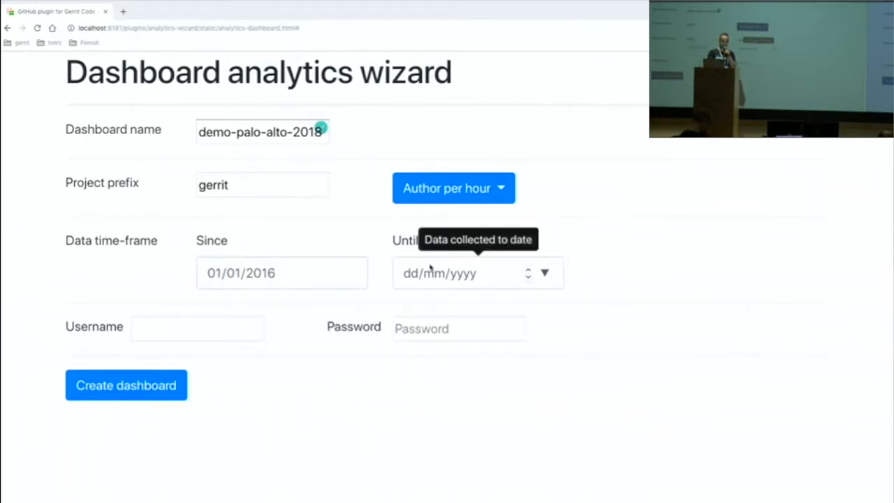
mouse_move(385, 355)
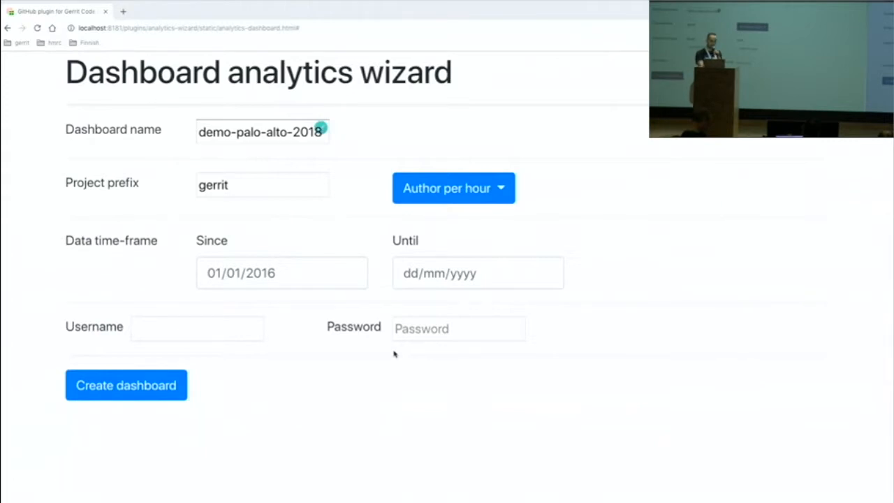
mouse_move(184, 366)
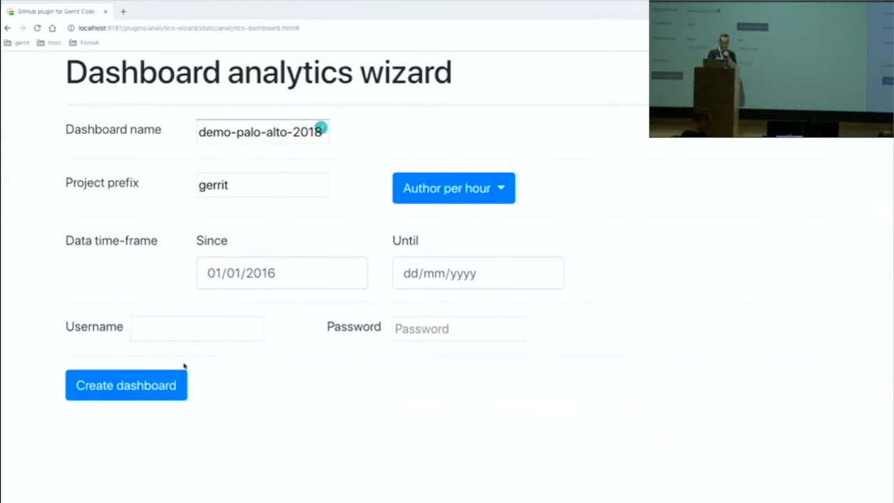
mouse_move(126, 385)
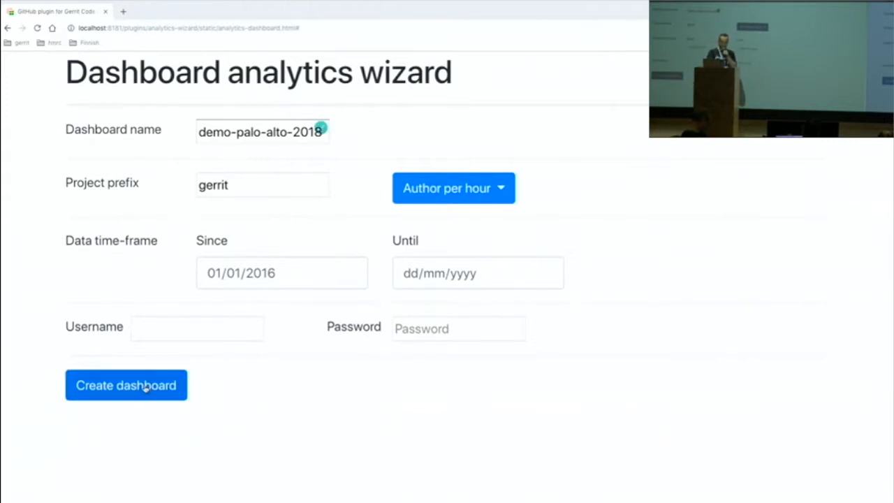
Step: Create the dashboard, wait for the analytics data import, and view the resulting Kibana Projects dashboard
left_click(125, 386)
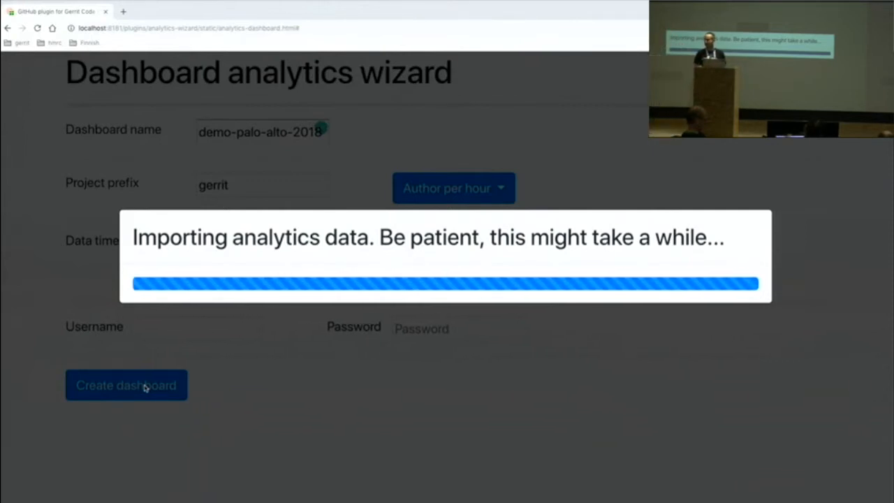
left_click(126, 385)
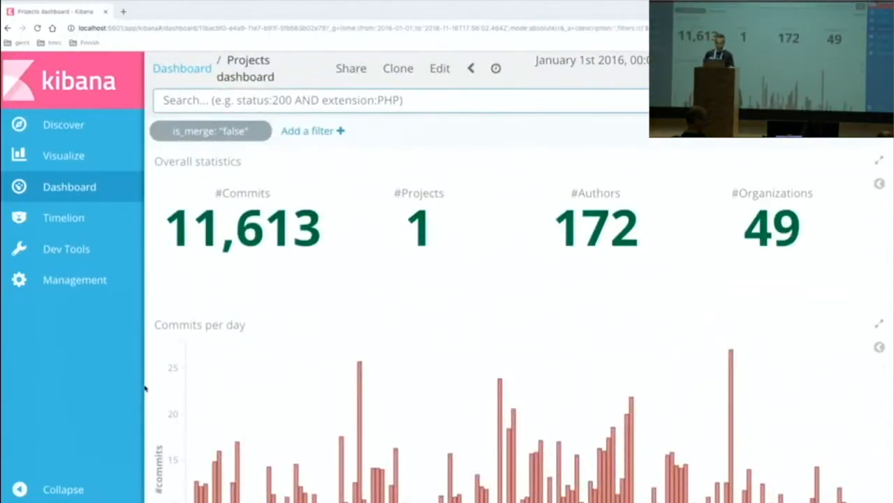
Step: Scroll past Overall statistics to the Commits per day chart and Projects stats table
scroll("down", 3)
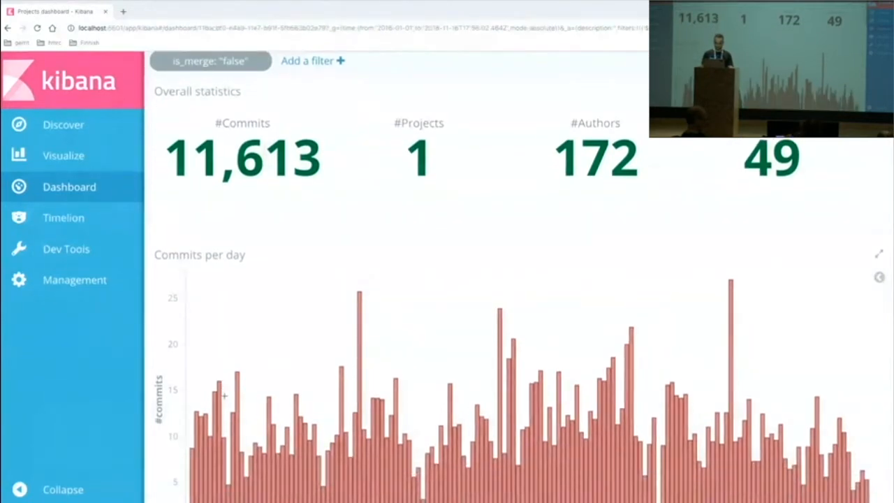
scroll("down", 3)
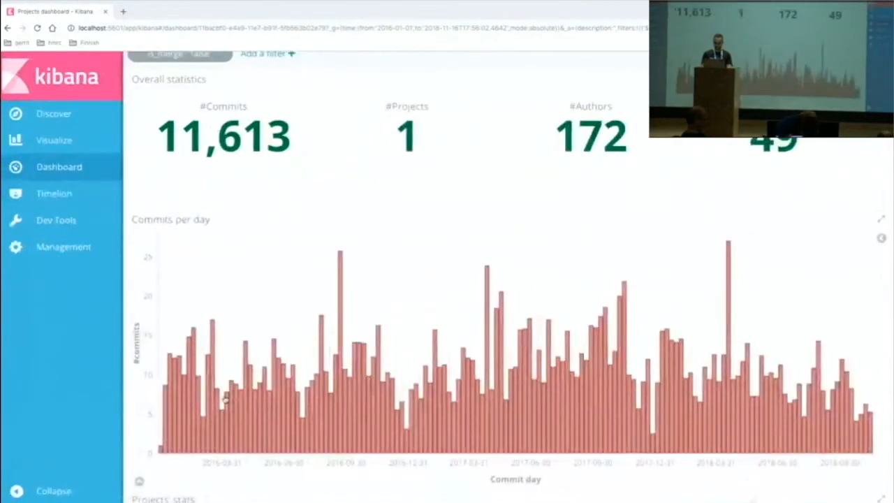
scroll("down", 3)
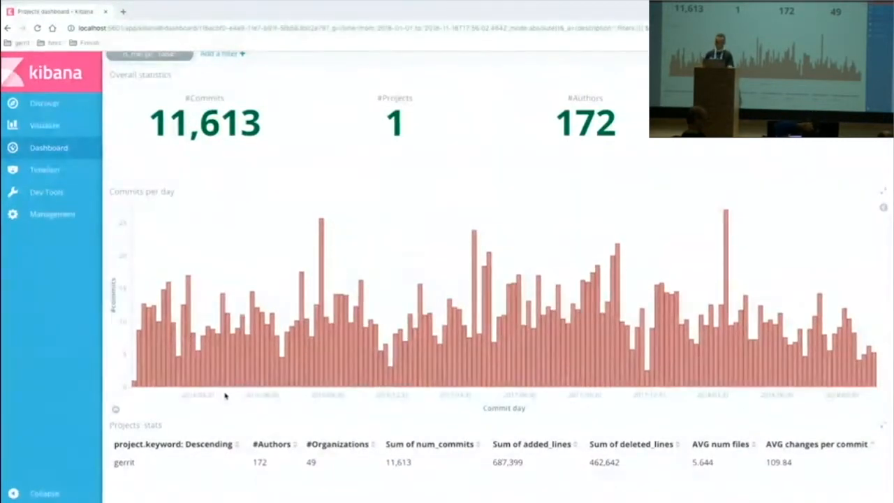
mouse_move(286, 389)
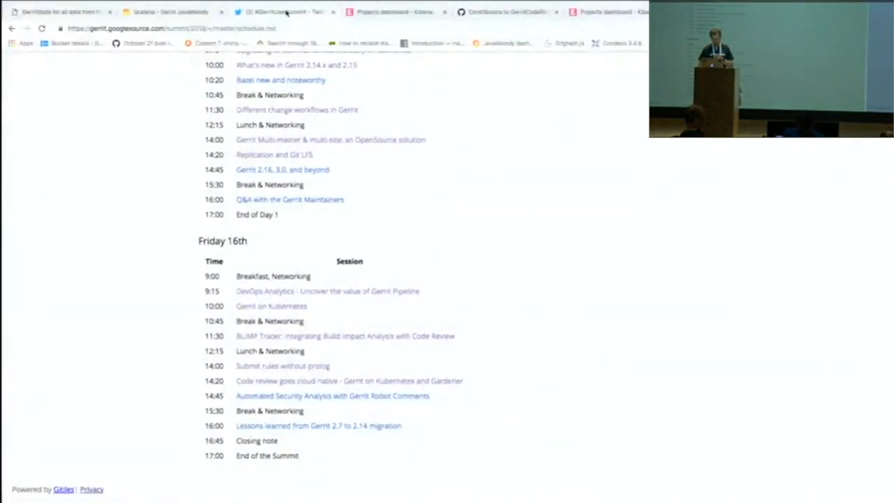
mouse_move(391, 11)
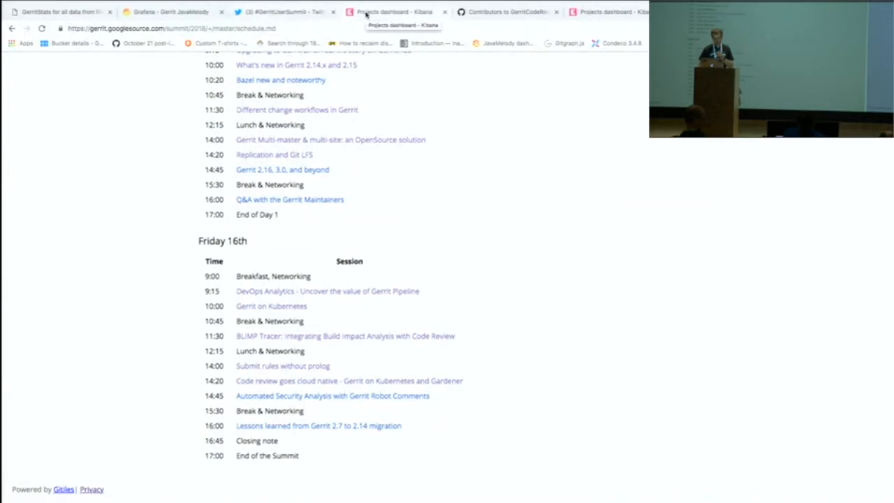
mouse_move(490, 20)
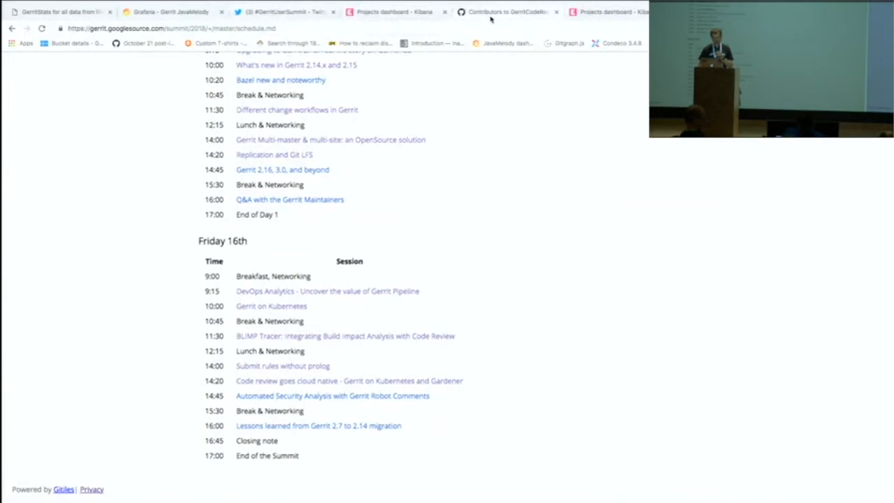
Step: Switch from the Gitiles summit schedule to the Jenkins plugin-javamelody job page
left_click(507, 11)
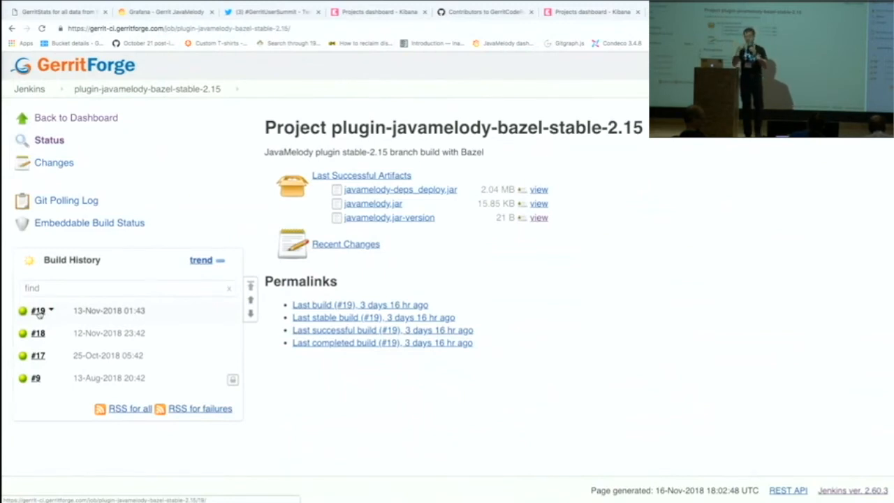
mouse_move(296, 72)
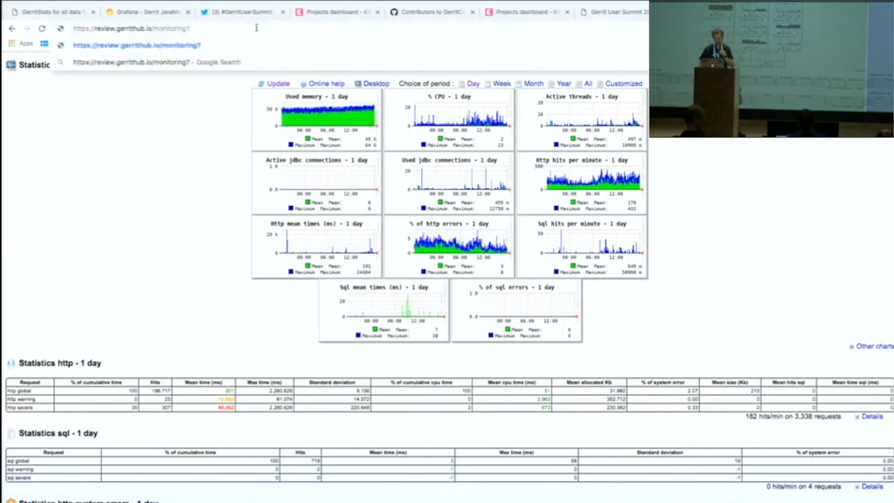
Step: Begin appending a '?for...' query parameter to the JavaMelody /monitoring URL
type("for")
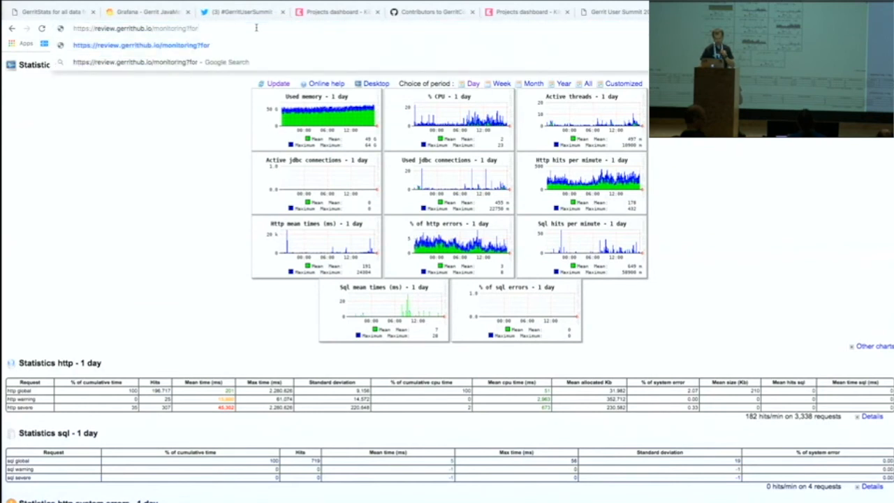